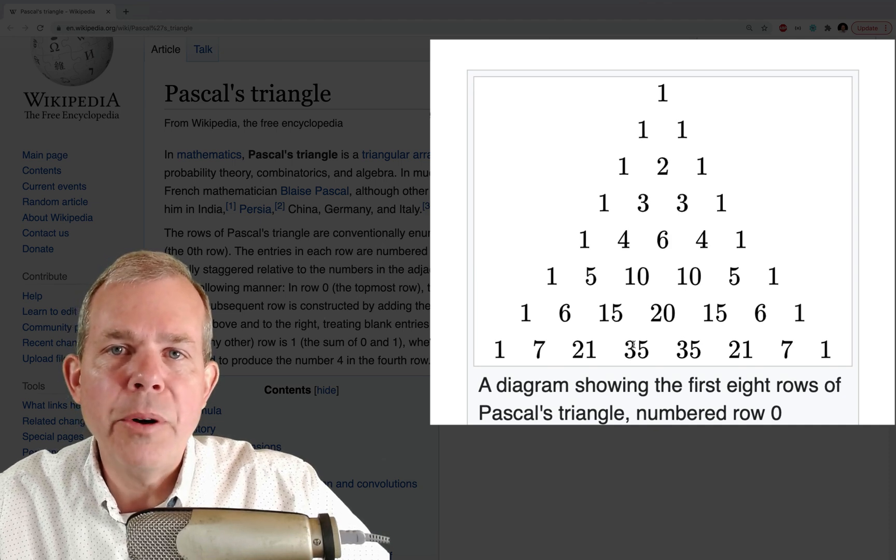
# Scroll the Wolfram Alpha result to the expanded form of (x+y)^5, then return to the Wikipedia article
pyautogui.scroll(-3)
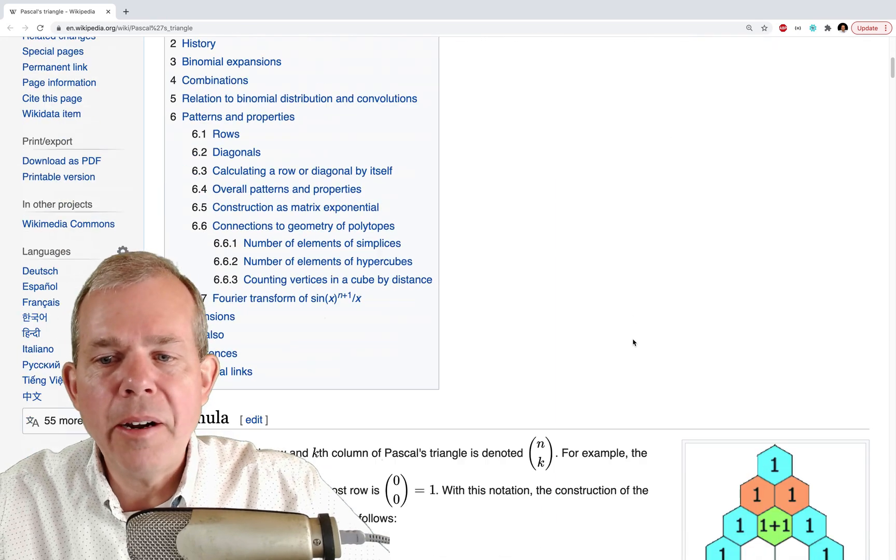
pyautogui.scroll(-3)
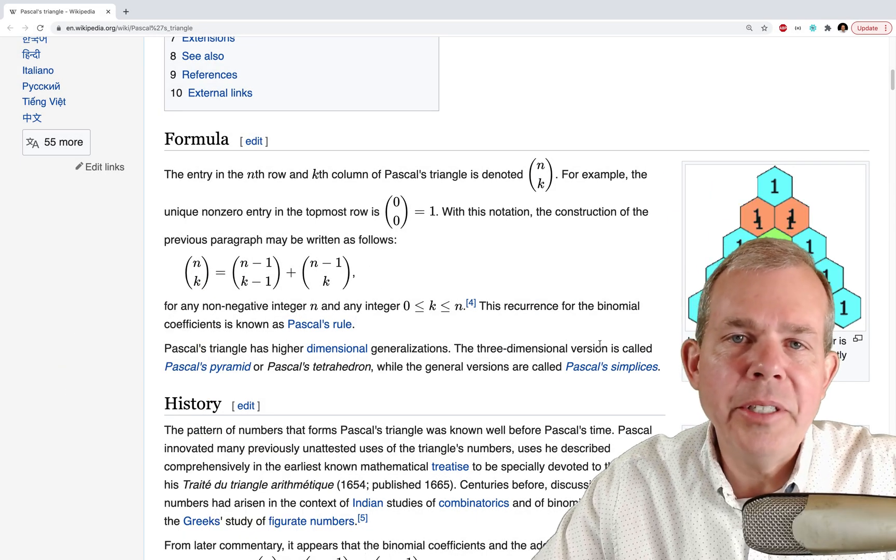
pyautogui.scroll(-3)
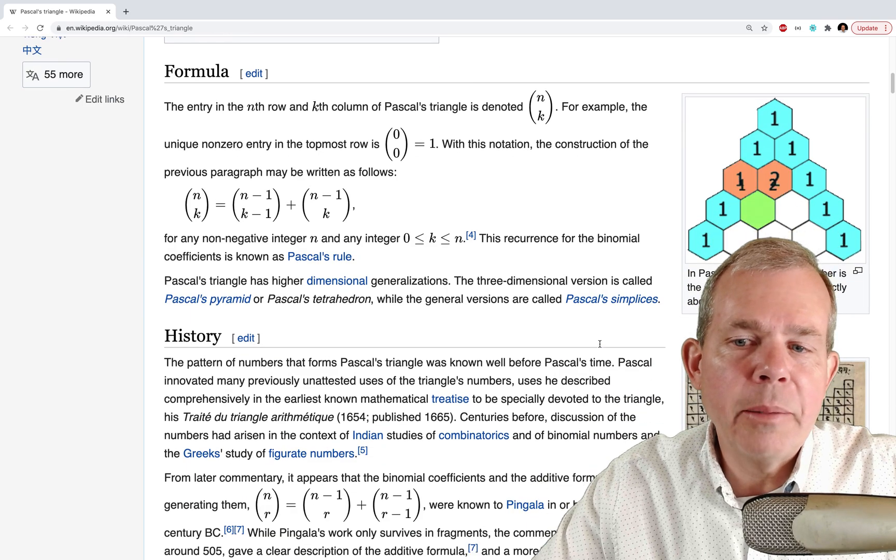
pyautogui.scroll(-3)
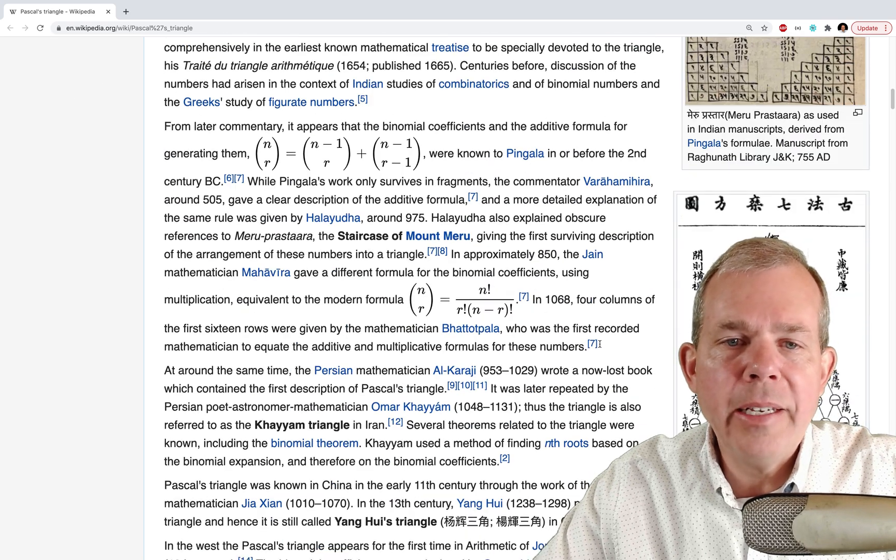
pyautogui.scroll(-3)
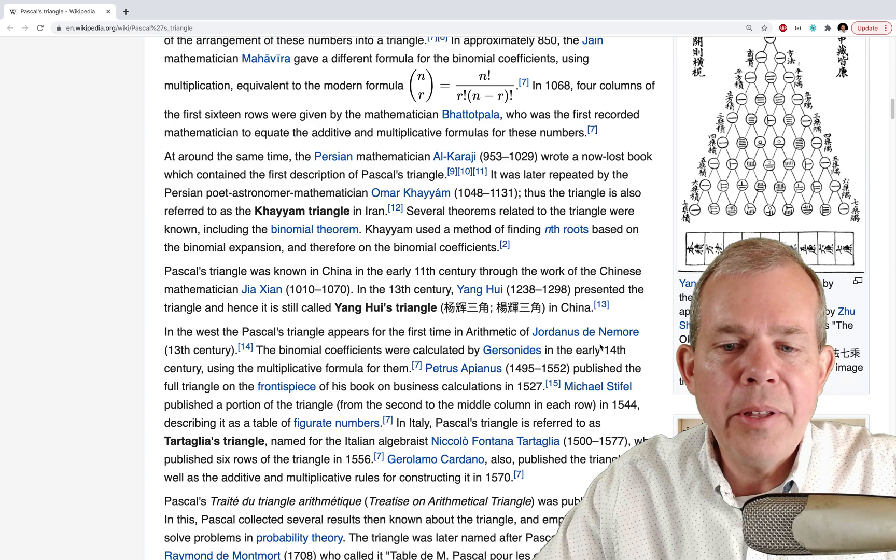
pyautogui.scroll(-3)
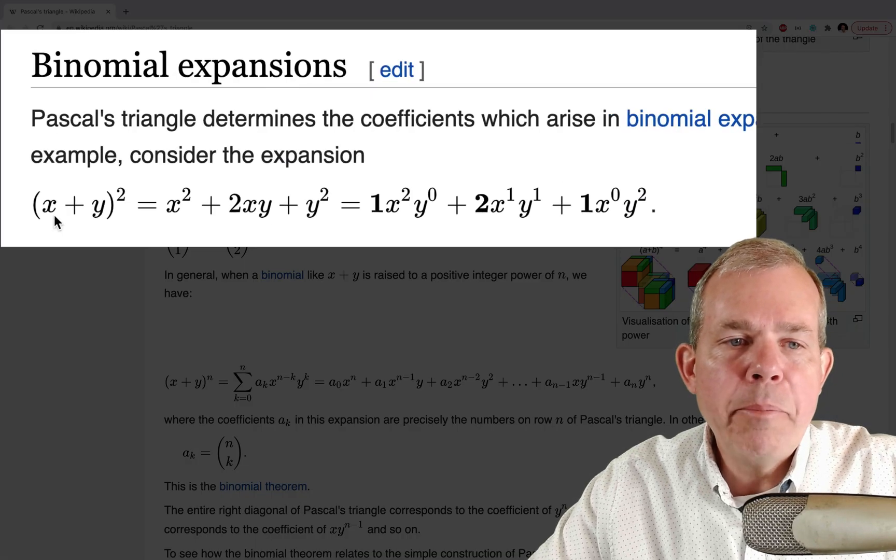
pyautogui.moveTo(114, 220)
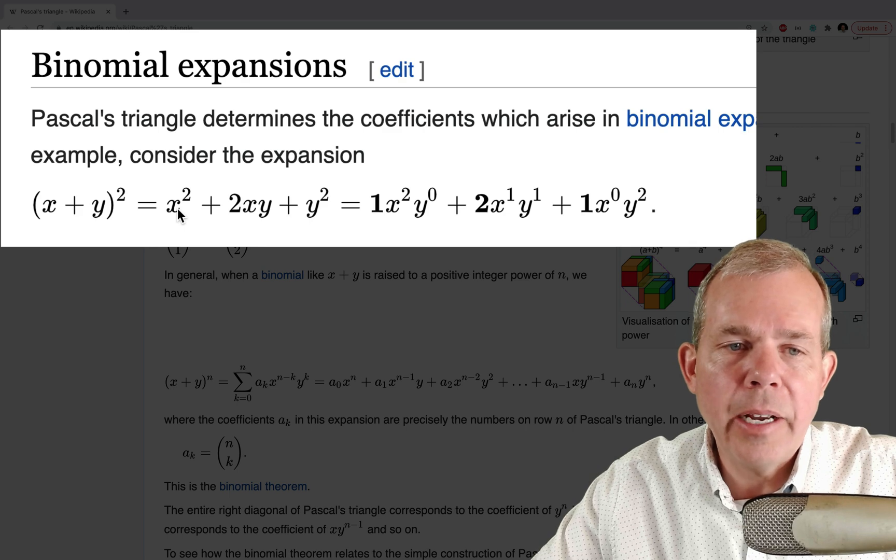
pyautogui.moveTo(217, 217)
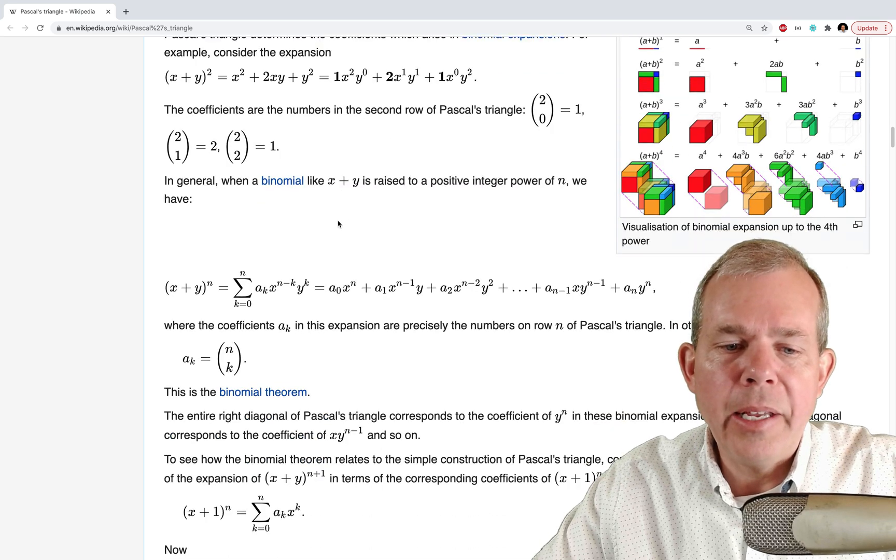
pyautogui.scroll(-3)
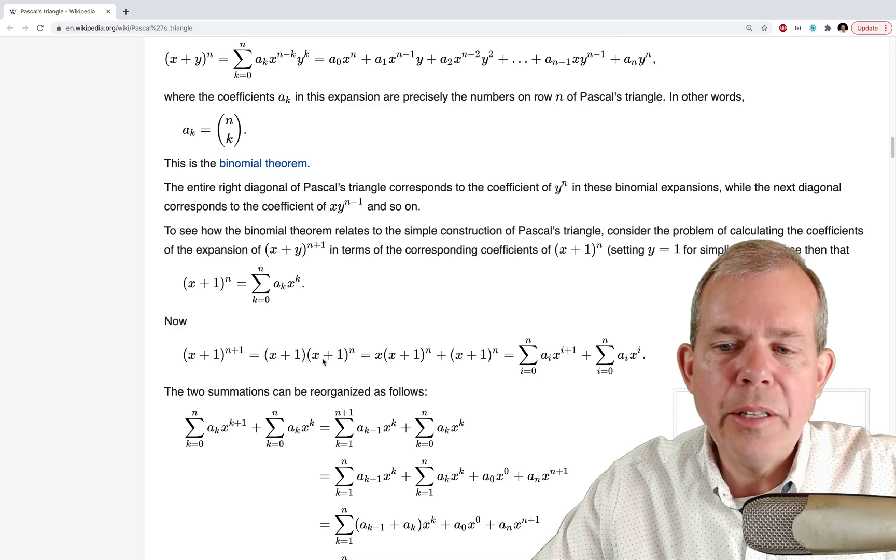
pyautogui.scroll(-3)
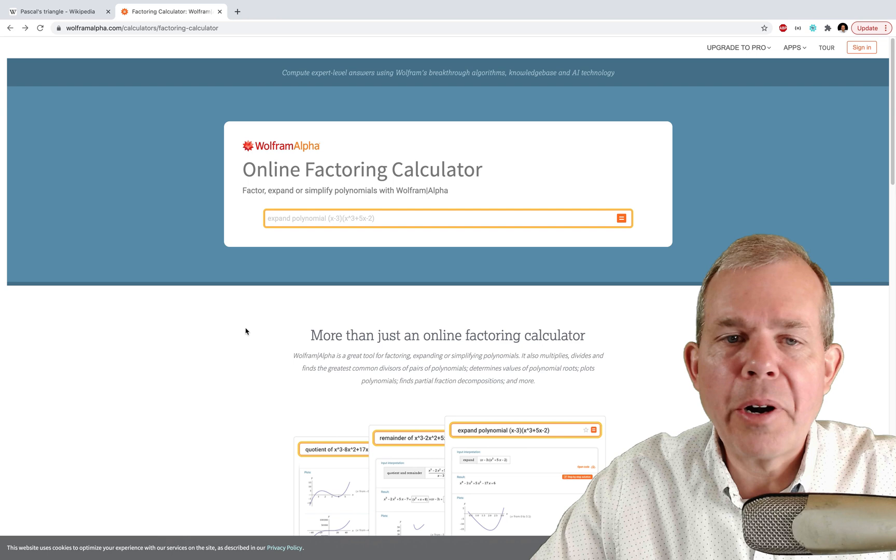
pyautogui.moveTo(309, 245)
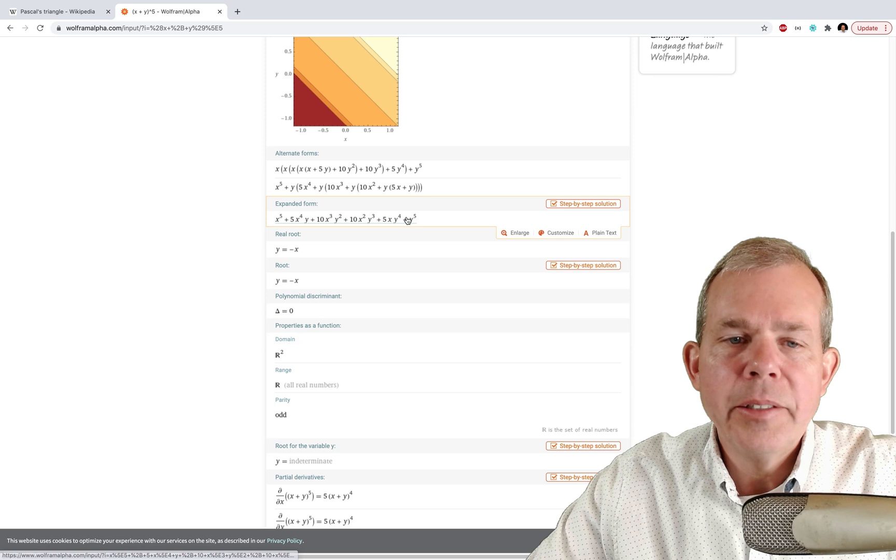
pyautogui.scroll(-3)
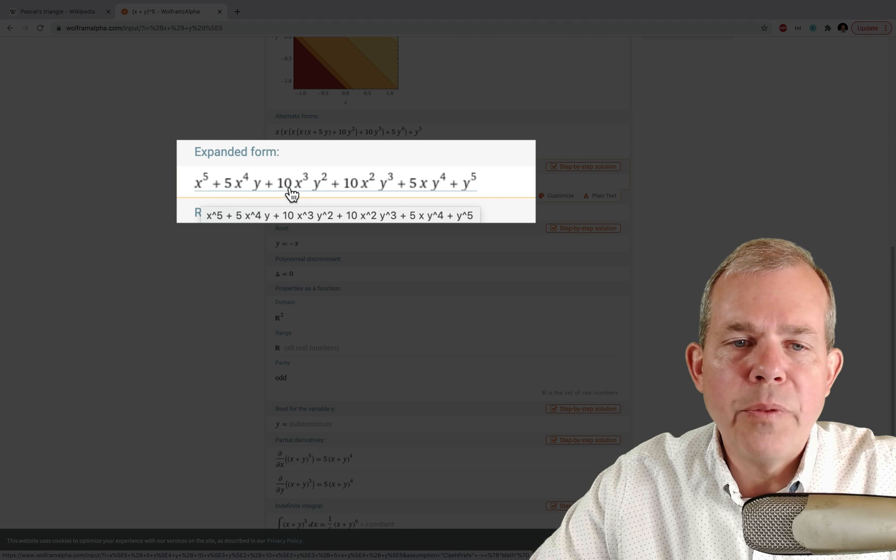
pyautogui.moveTo(345, 195)
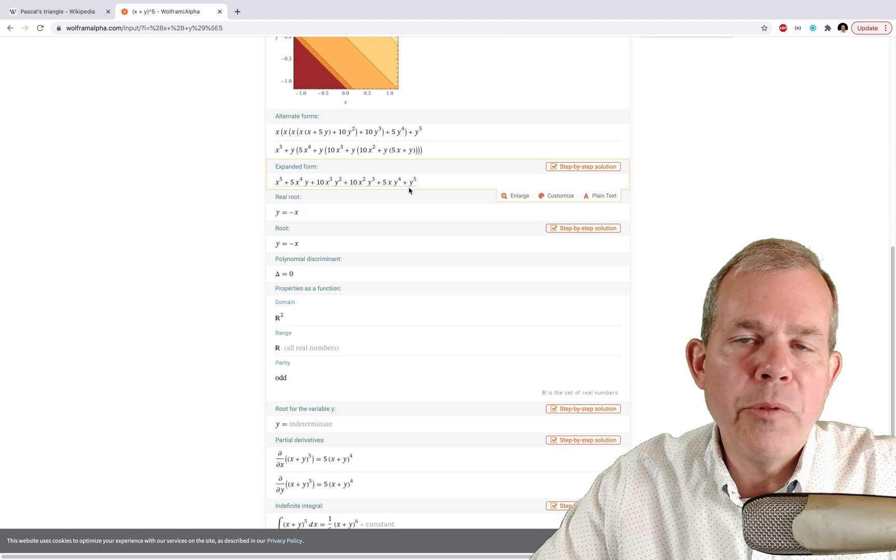
pyautogui.click(54, 11)
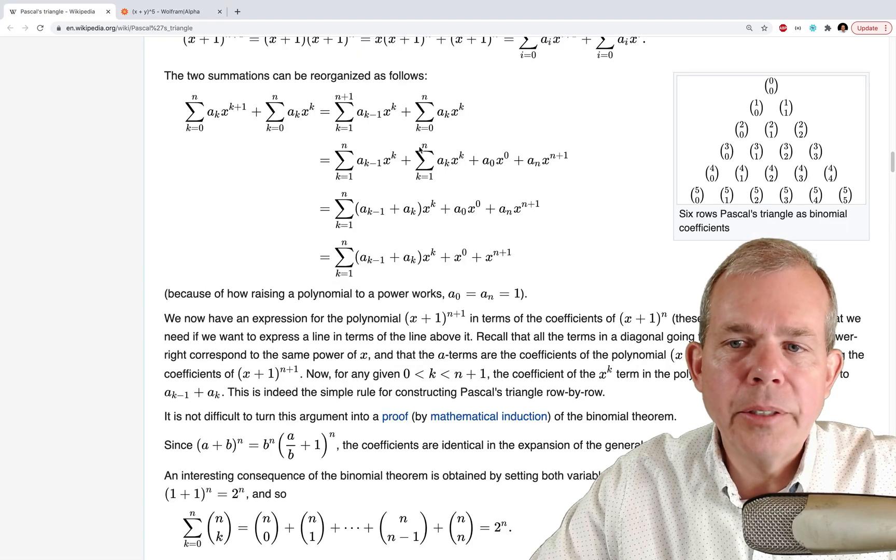
pyautogui.scroll(3)
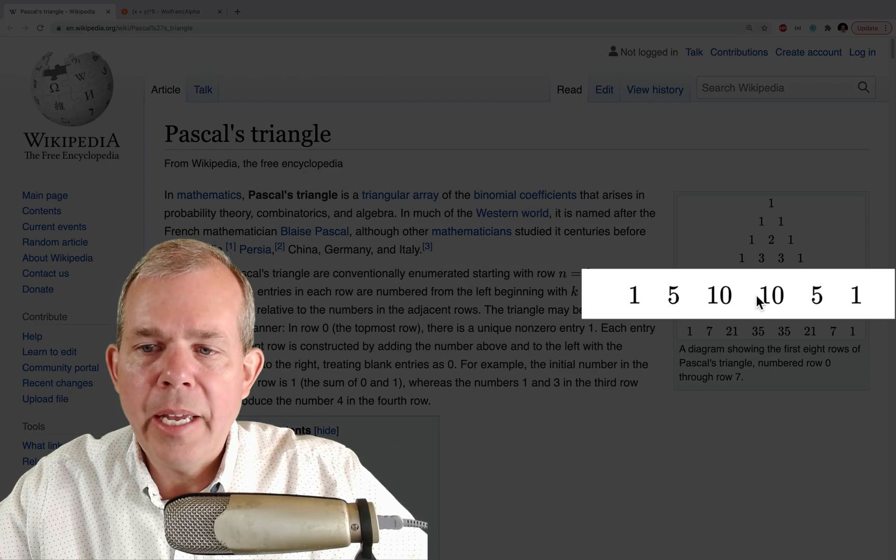
pyautogui.moveTo(682, 314)
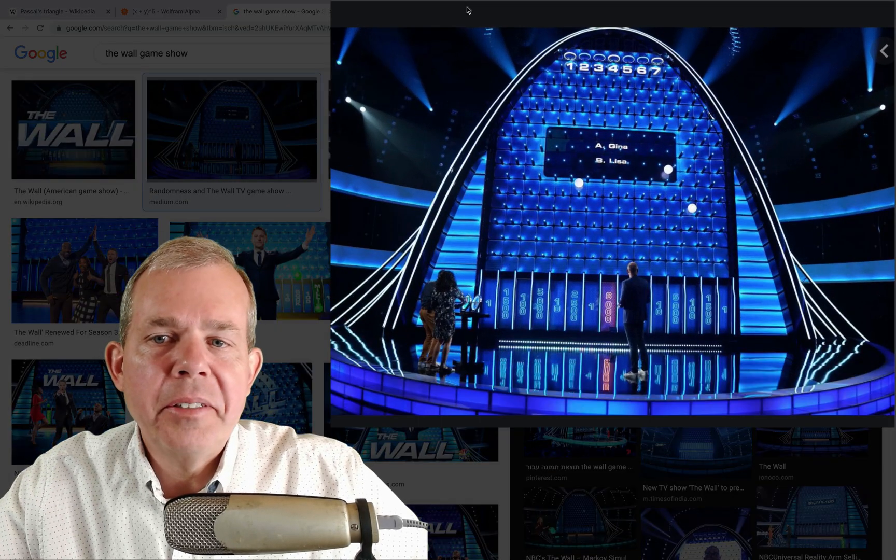
pyautogui.moveTo(622, 107)
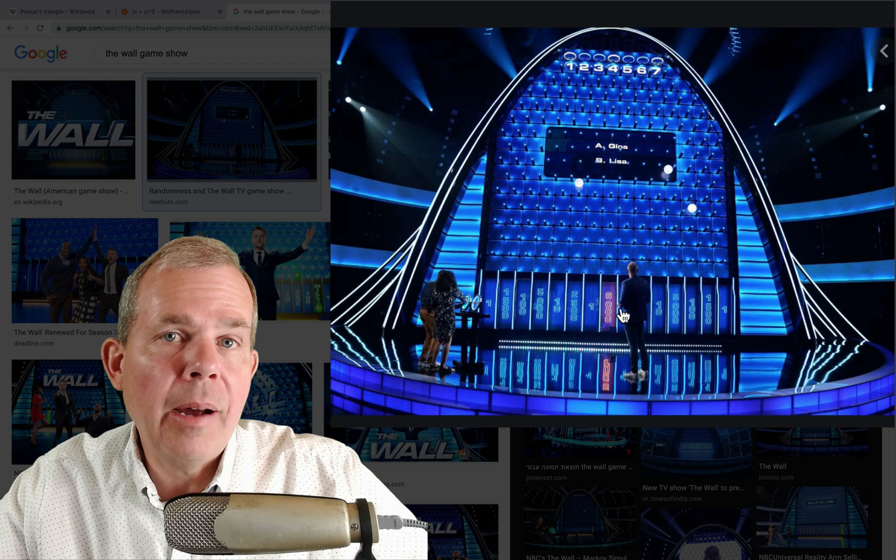
pyautogui.moveTo(720, 316)
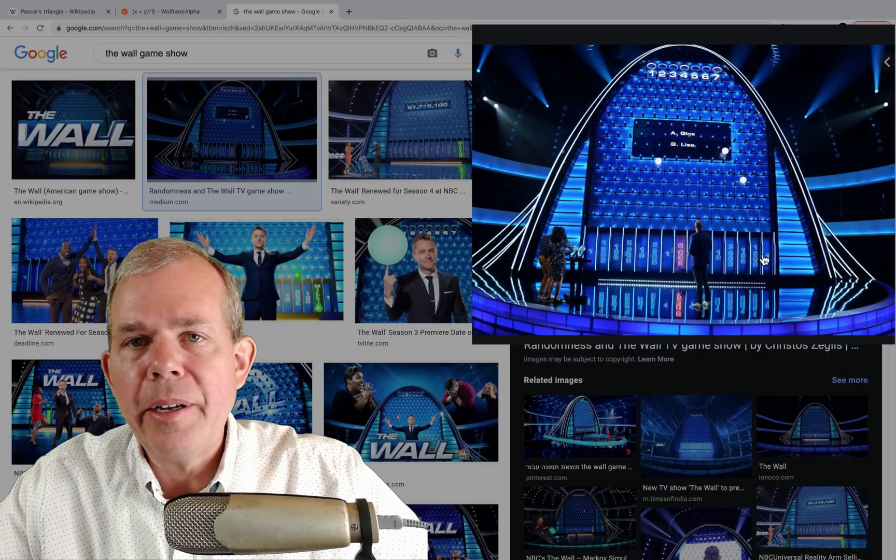
# Return from the Google Images results to the Pascal's triangle Wikipedia article
pyautogui.click(54, 12)
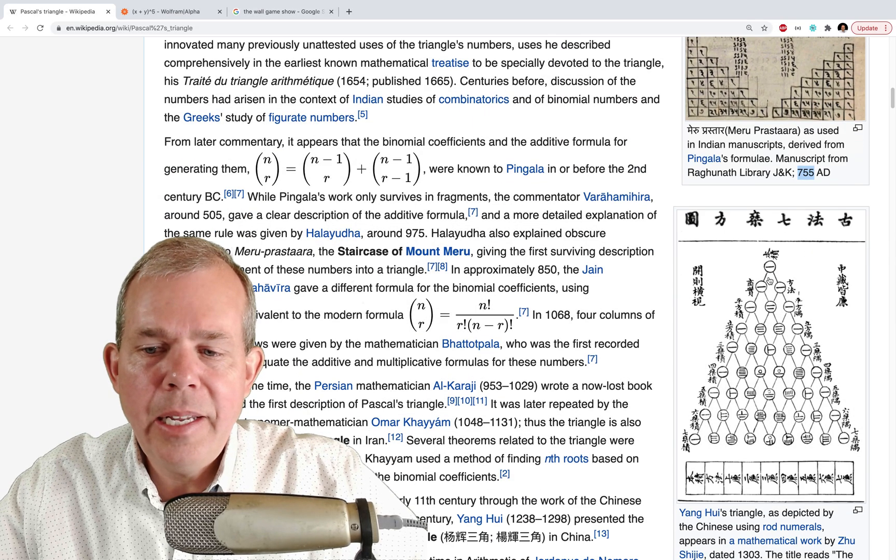
pyautogui.scroll(-3)
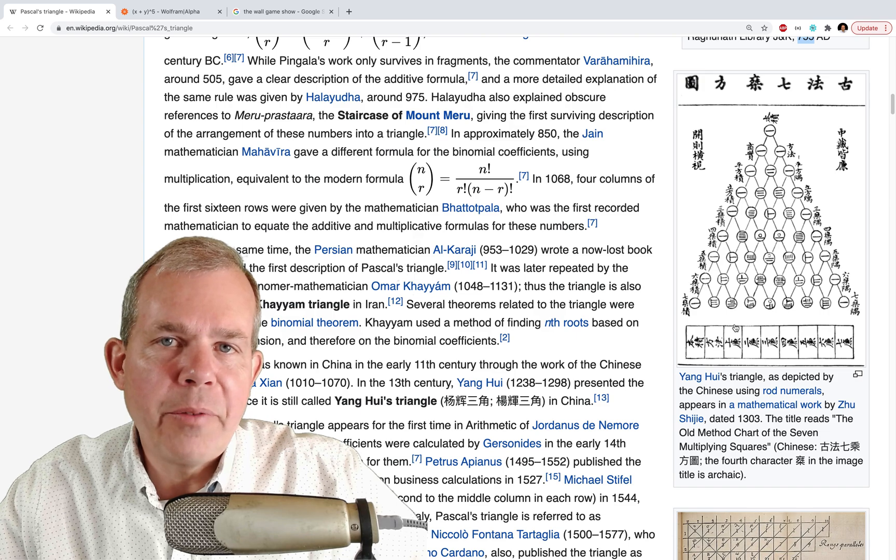
pyautogui.scroll(-3)
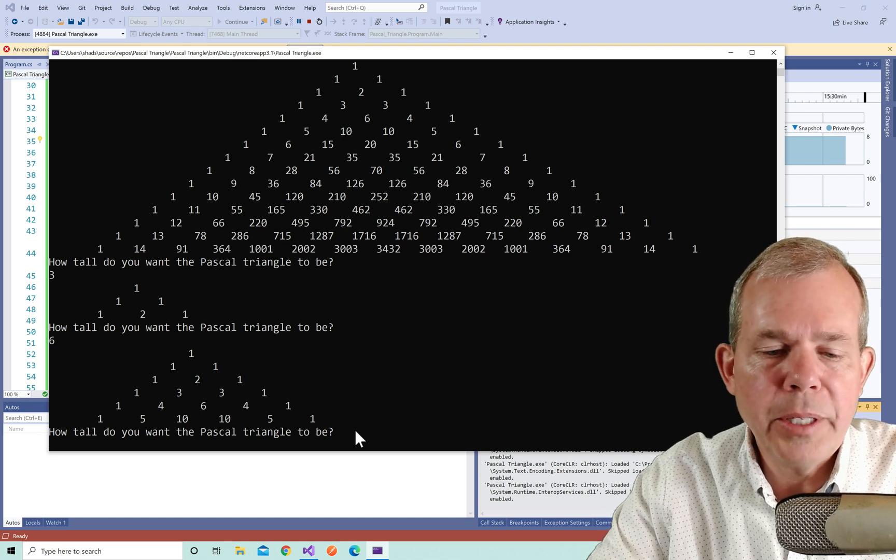
# Enter a triangle height of 20 at the running program's prompt
pyautogui.write('20')
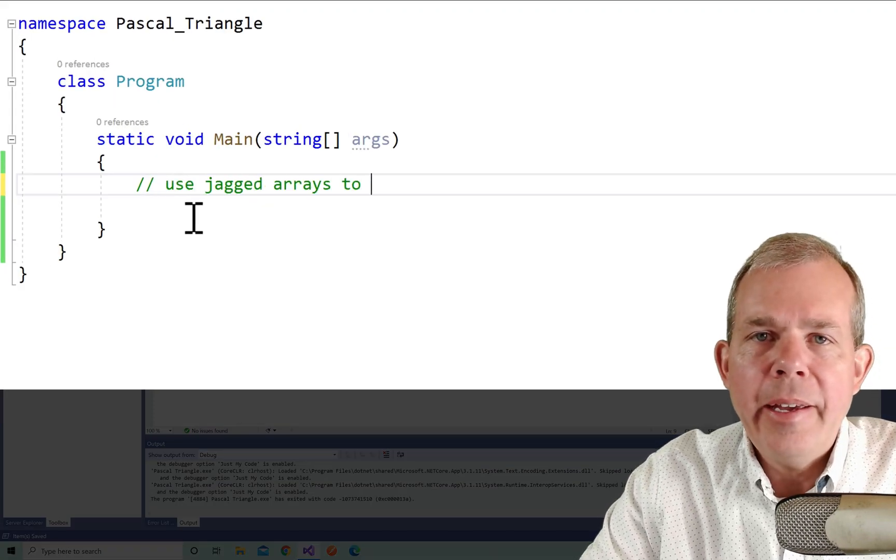
# Comment 'print a pascal triangle' and start a while(true) repeat-forever loop
pyautogui.write('print a pascal triangle.')
pyautogui.click(497, 208)
pyautogui.write('while (t')
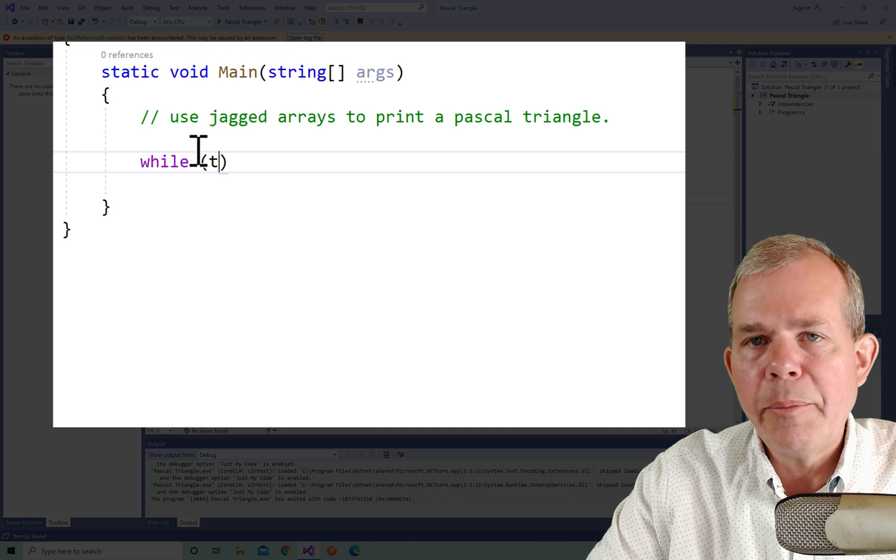
pyautogui.write('rue')
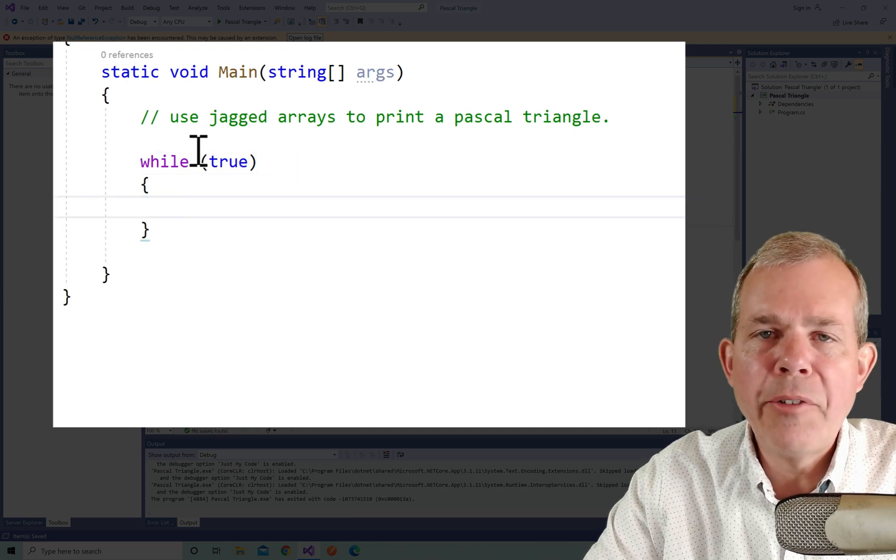
pyautogui.write('// re')
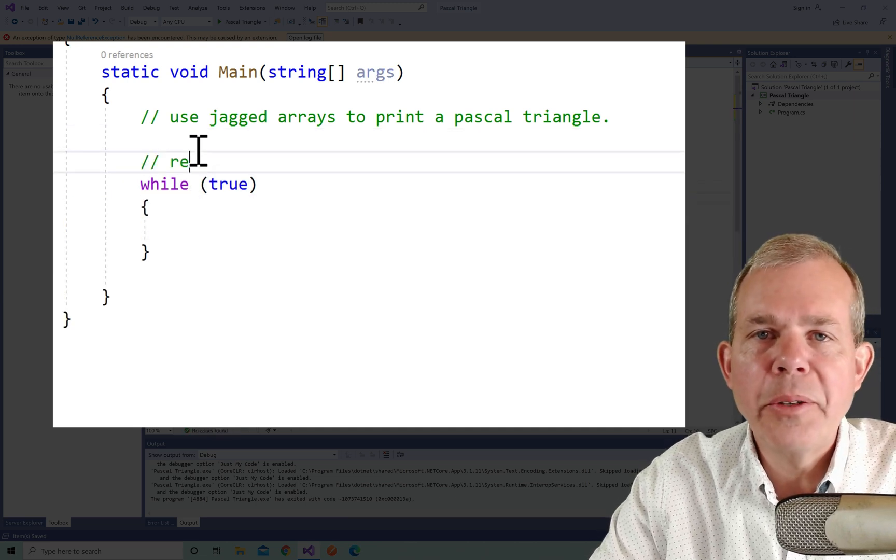
pyautogui.write('peat forever')
pyautogui.click(412, 229)
pyautogui.write('Console.WriteLine("How t);')
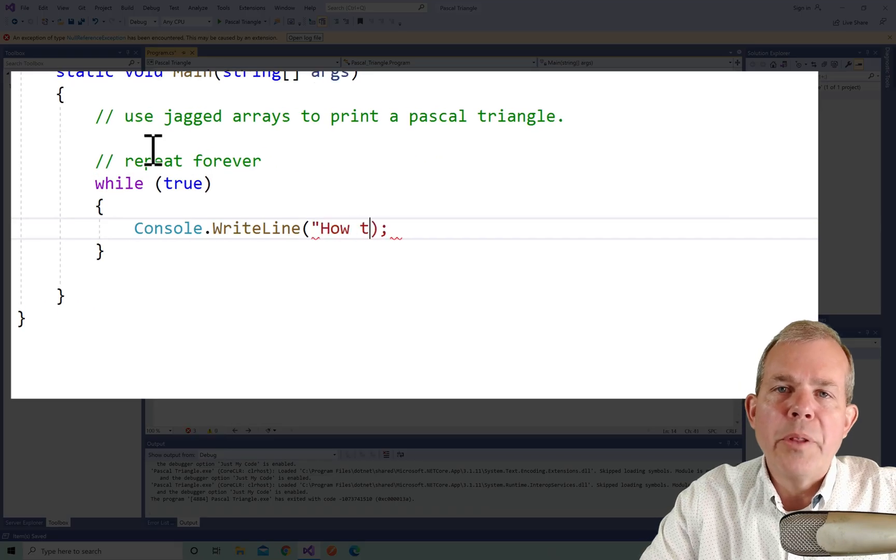
# Prompt how tall the triangle should be and parse the answer into int triangleHeight
pyautogui.write('all do you want the triangel to be?"')
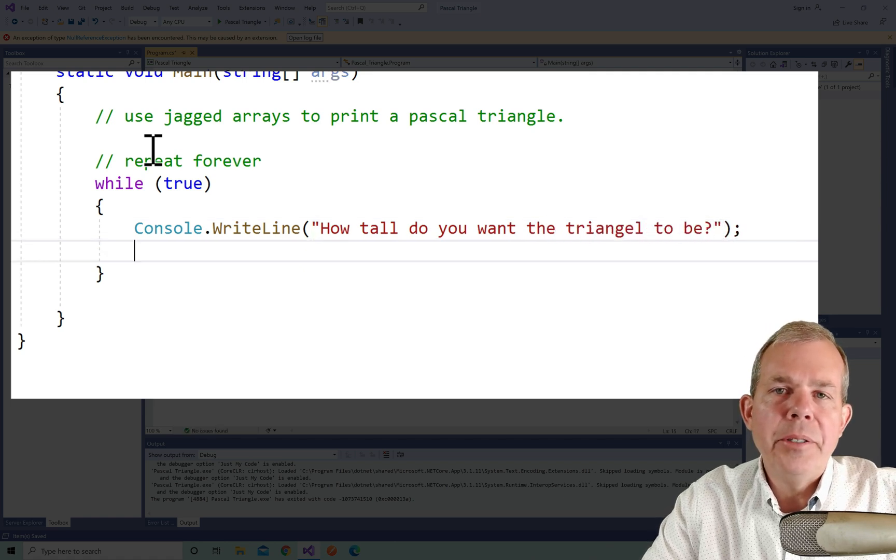
pyautogui.write('int triangleHeight = int.')
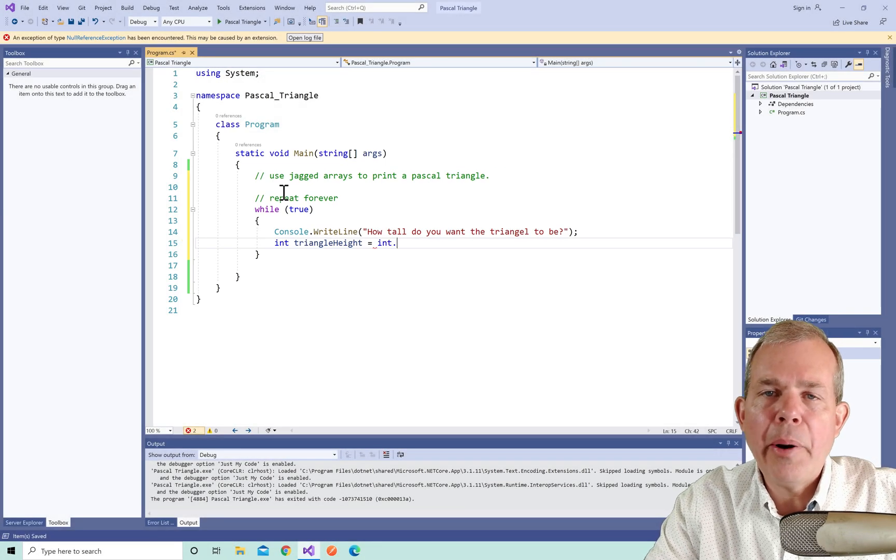
pyautogui.write('Parse(C')
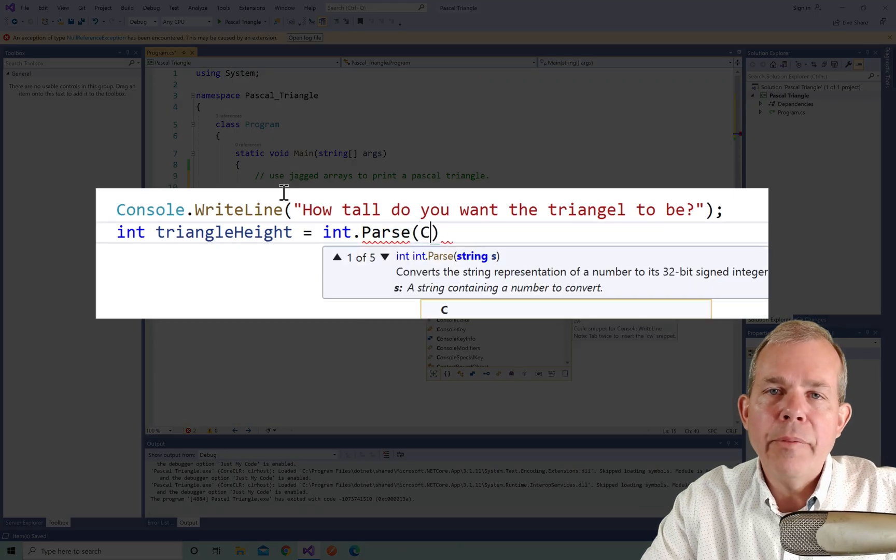
pyautogui.write('onsole.ReadLine(')
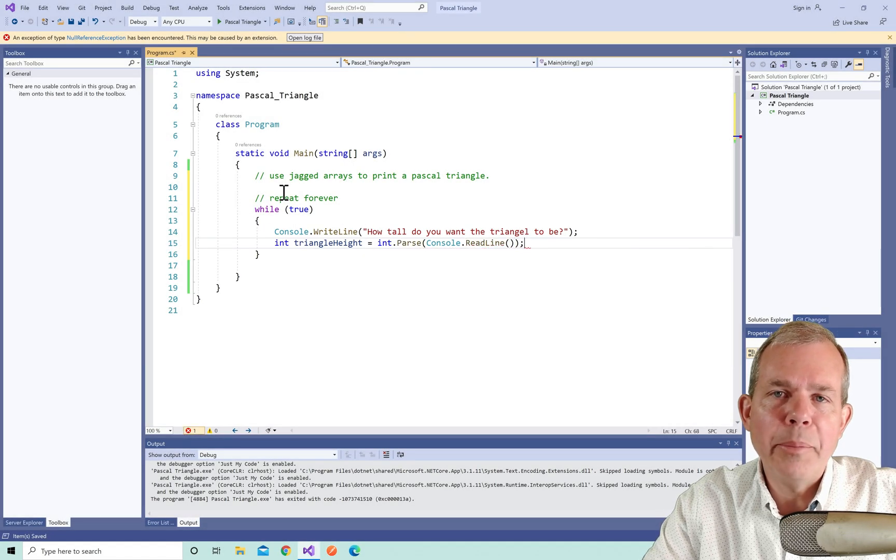
pyautogui.write('//create an array of a')
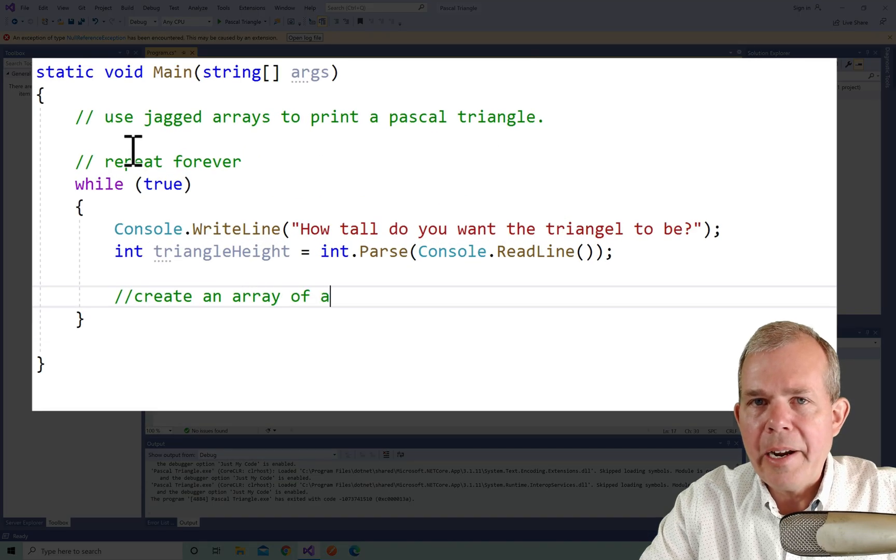
# Comment one array per row and declare int[][] triangleArrays = new int[triangleHeight + 1][]
pyautogui.write('rrays. One array for')
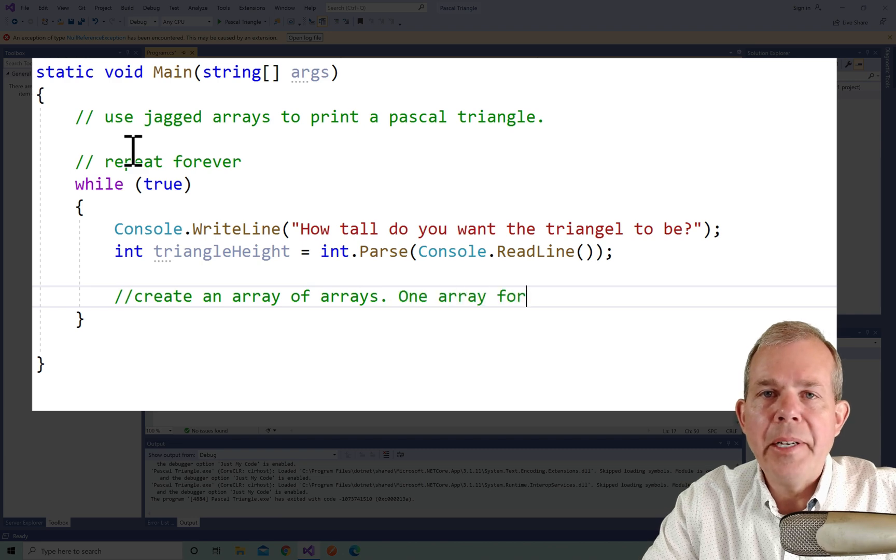
pyautogui.write('each row of the triangle')
pyautogui.write('int')
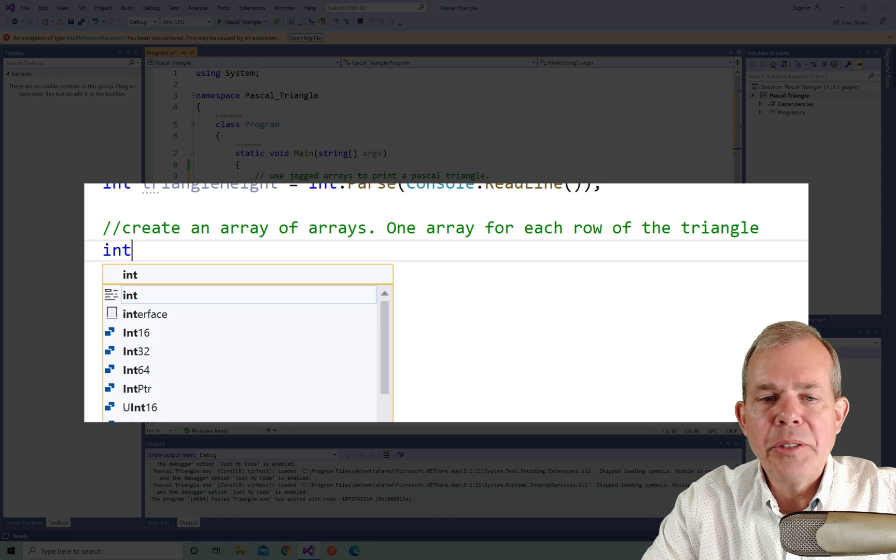
pyautogui.write('[][]')
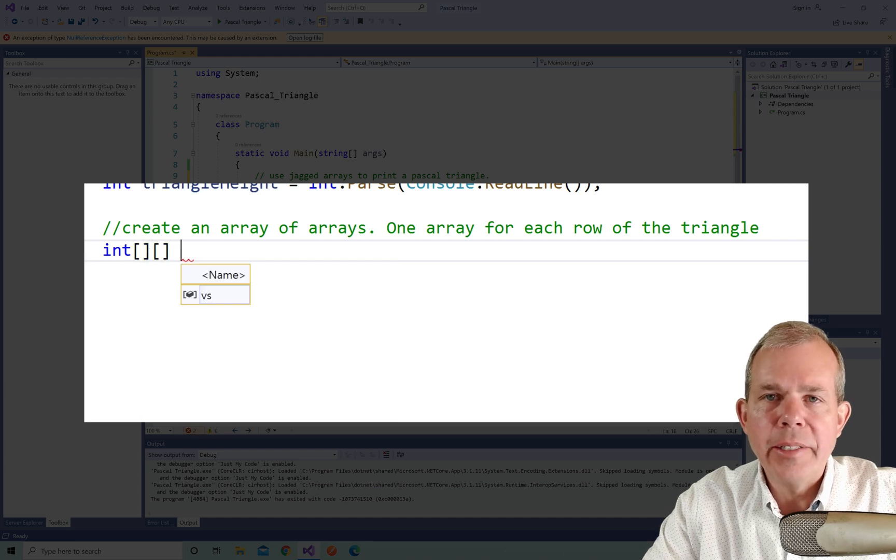
pyautogui.write('triangleArrays = new')
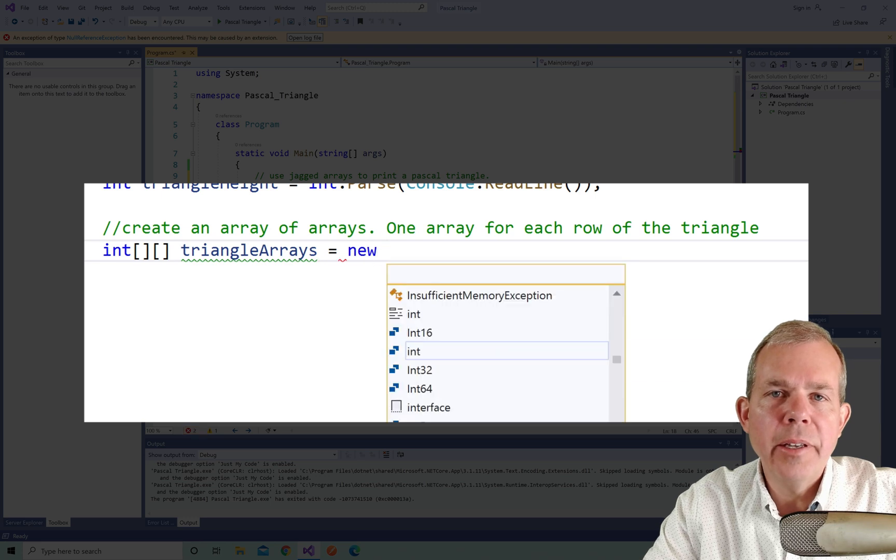
pyautogui.write('int[]')
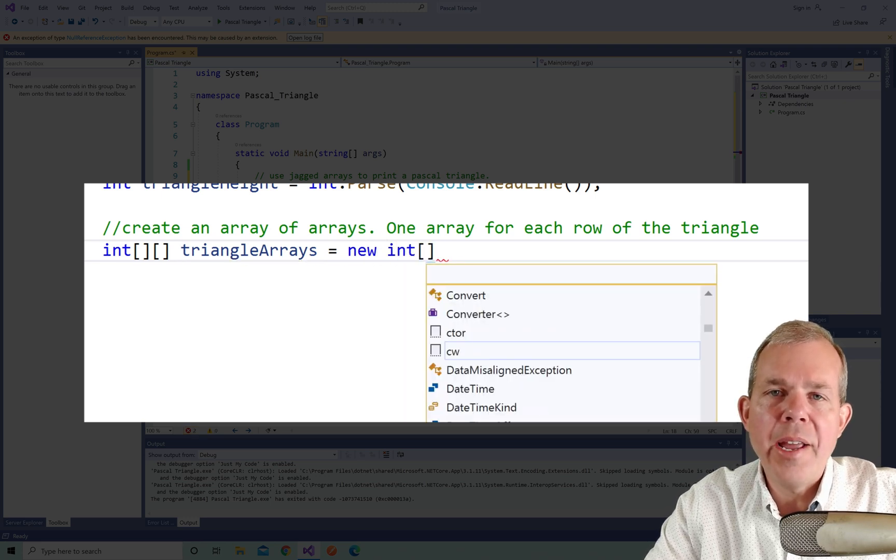
pyautogui.write('triangleHeight + 1')
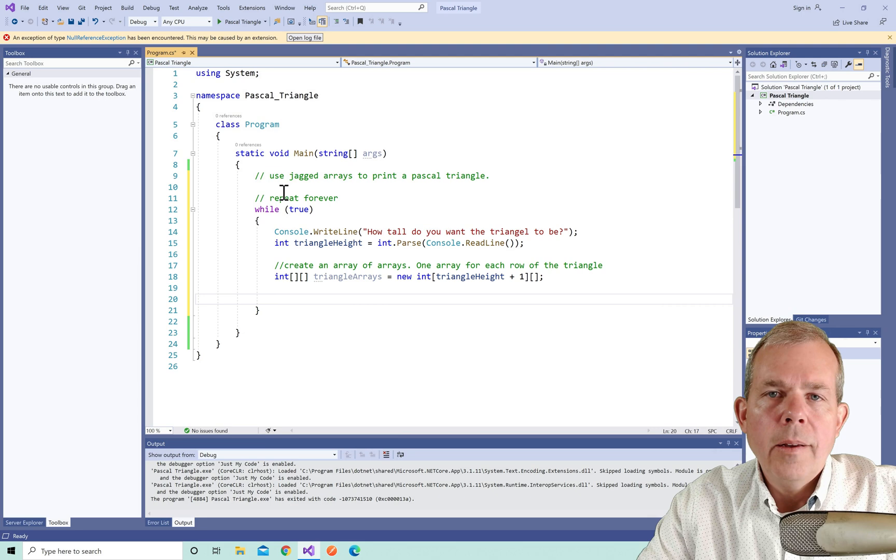
# Comment and add a for loop over row up to triangleHeight
pyautogui.write('// cre')
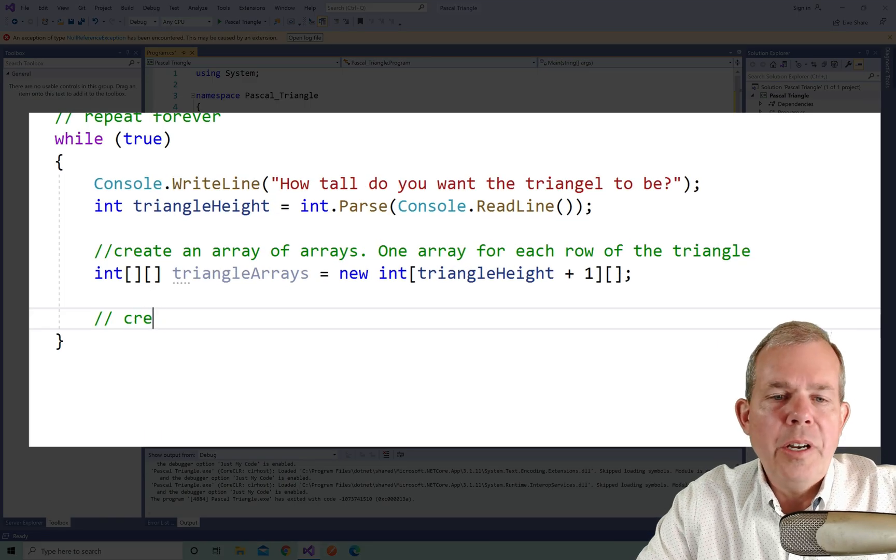
pyautogui.write('ate a new array')
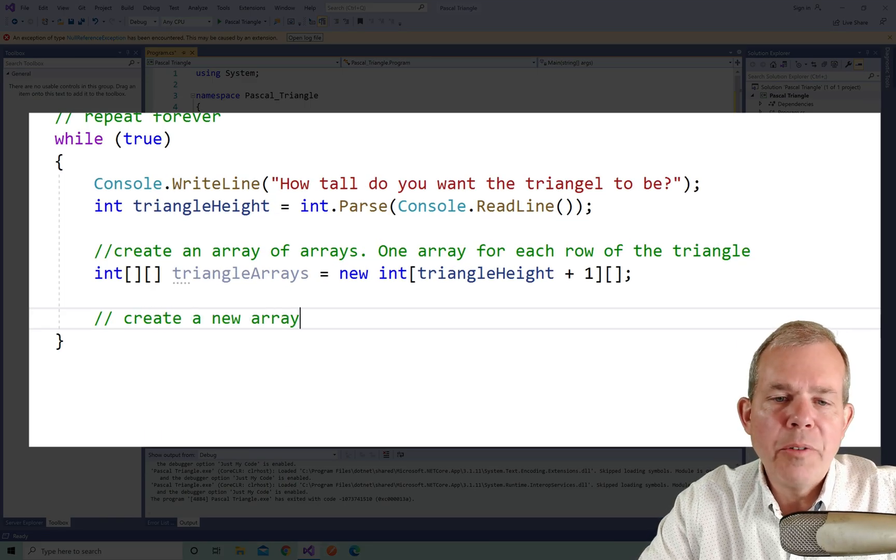
pyautogui.write('for each row')
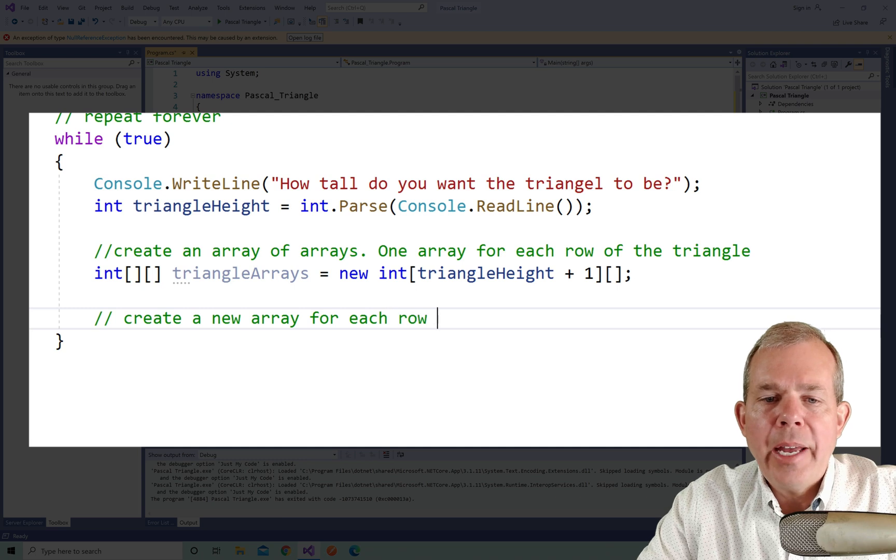
pyautogui.write('in the triangle')
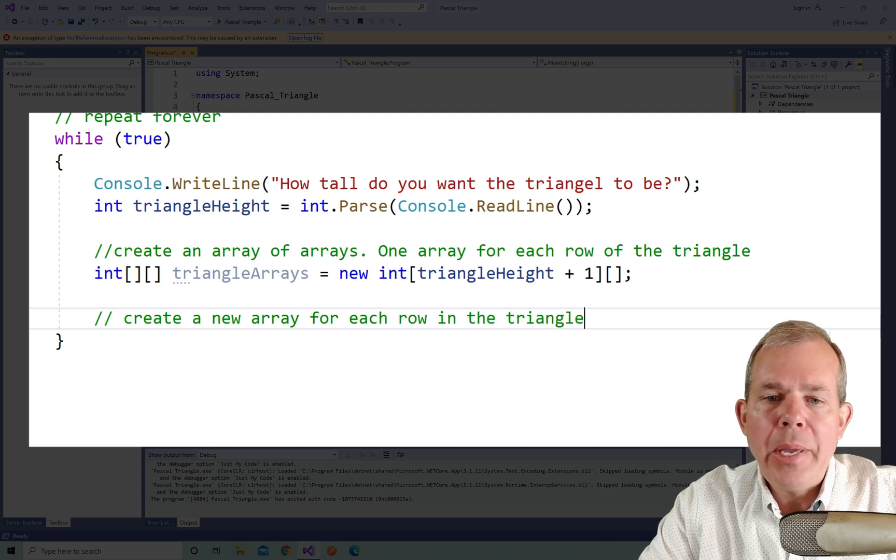
pyautogui.write('for')
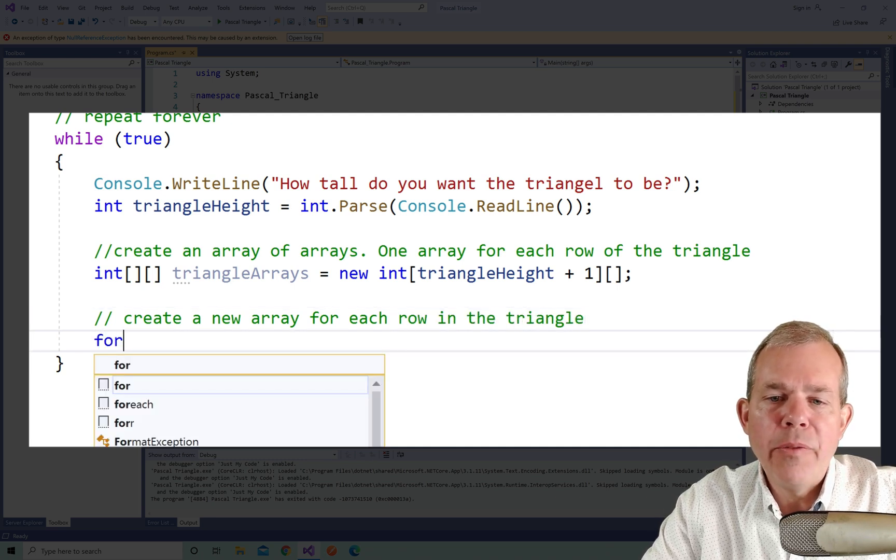
pyautogui.press('Tab')
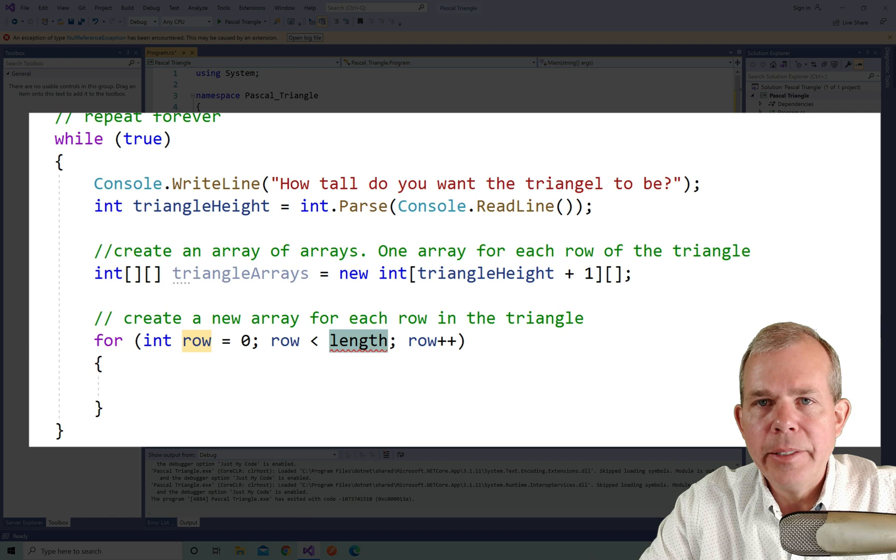
pyautogui.write('tri')
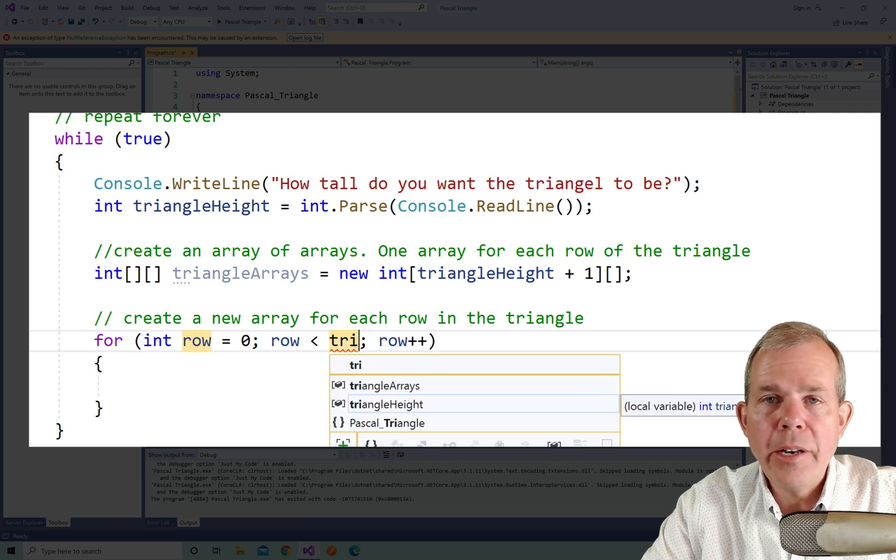
pyautogui.press('Tab')
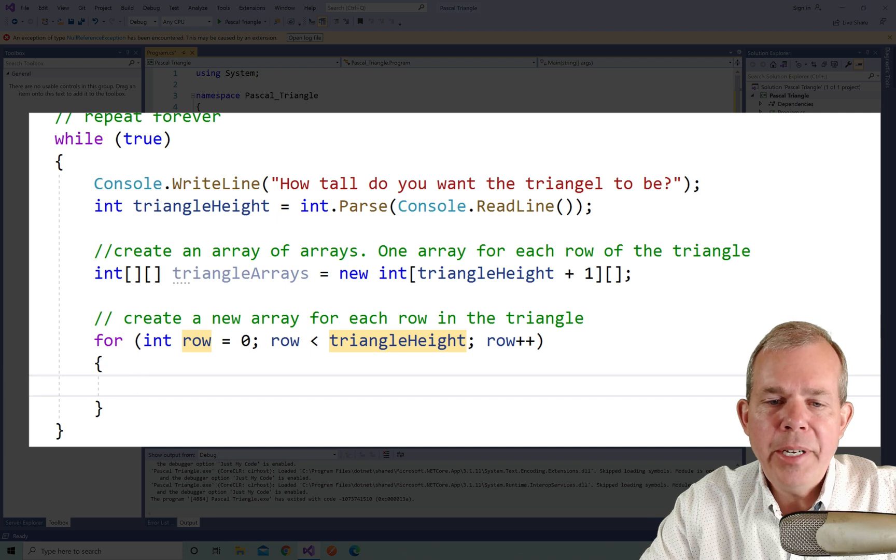
# Inside the loop set triangleArrays[row] = new int[row + 1] with a comment, and save
pyautogui.write('//')
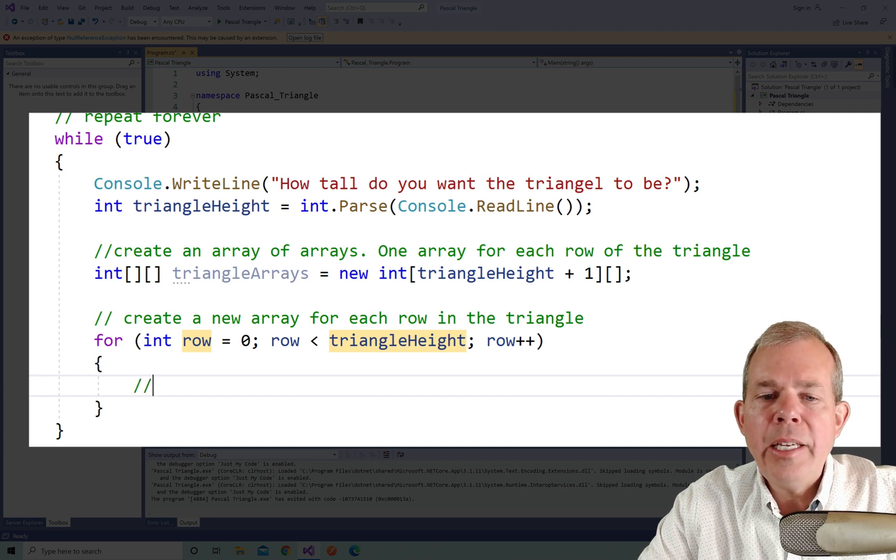
pyautogui.write('each new a')
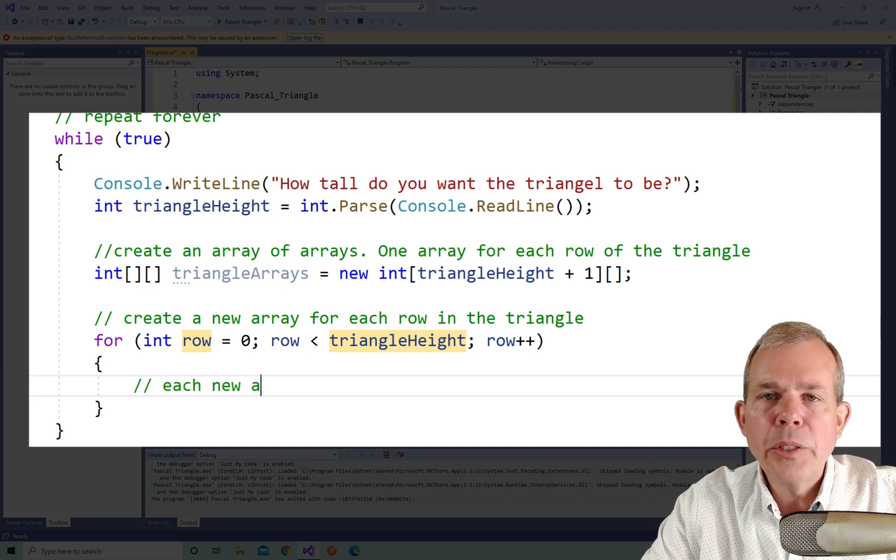
pyautogui.write('rray is one larger than the one befor')
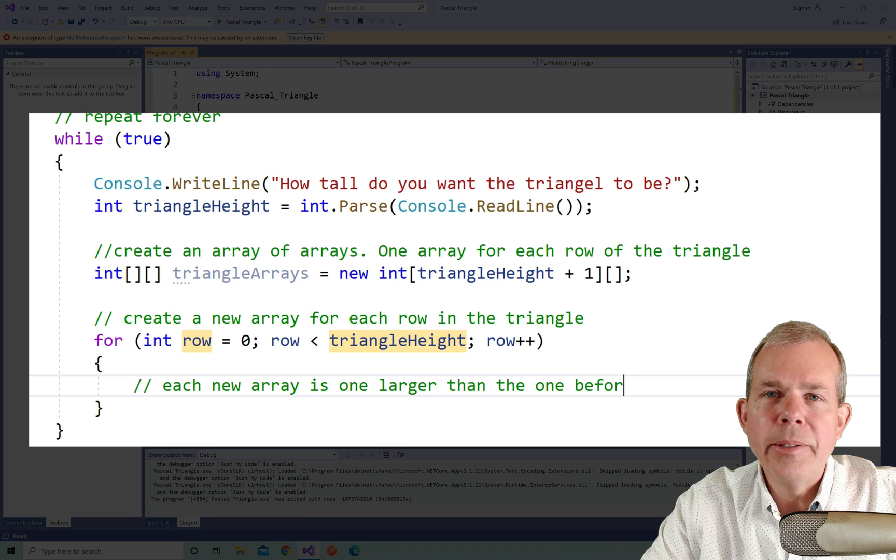
pyautogui.write('et')
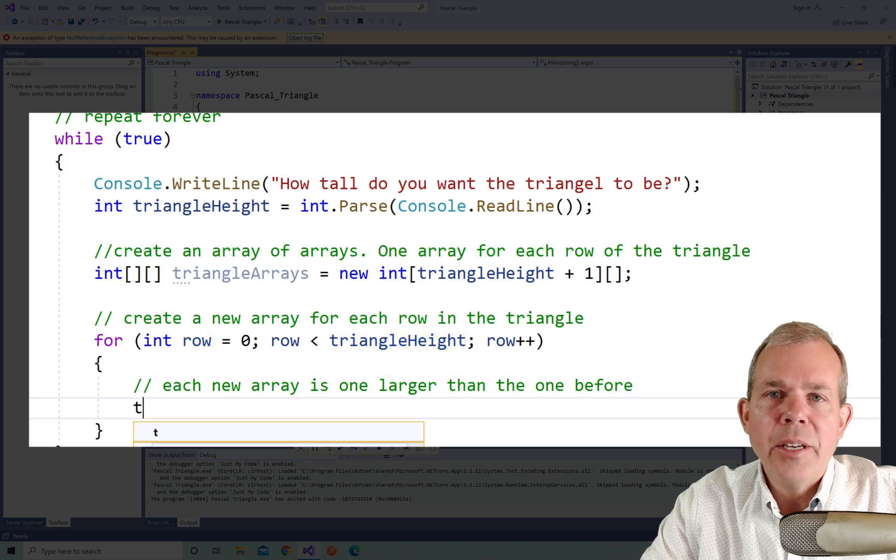
pyautogui.write('riangleArrays[ro')
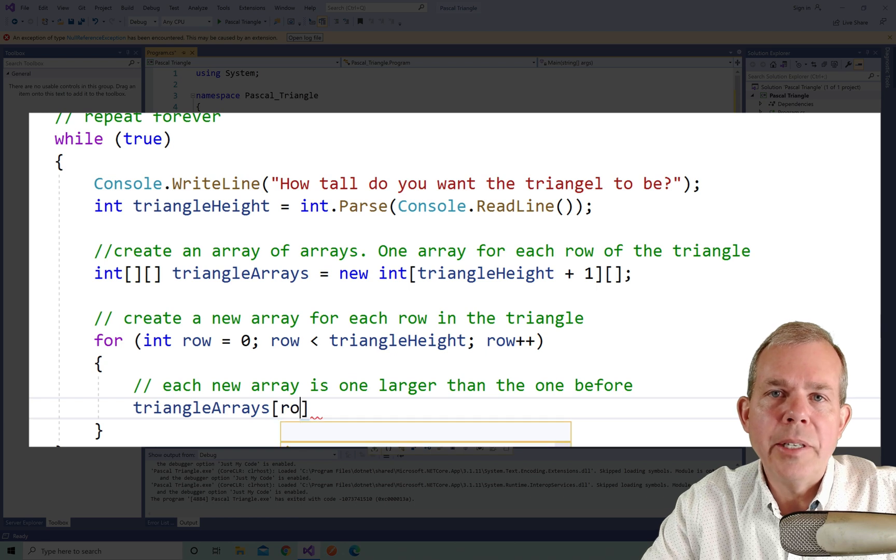
pyautogui.write('w] = ne')
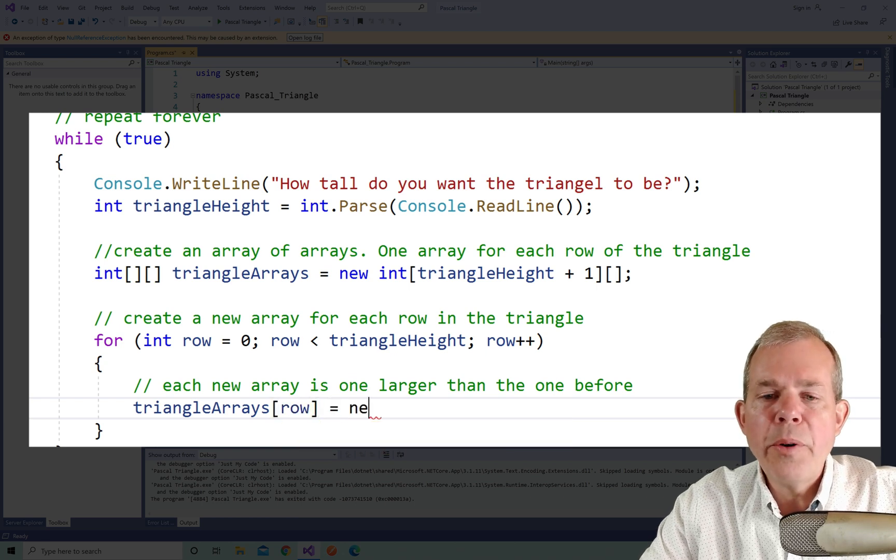
pyautogui.write('w int')
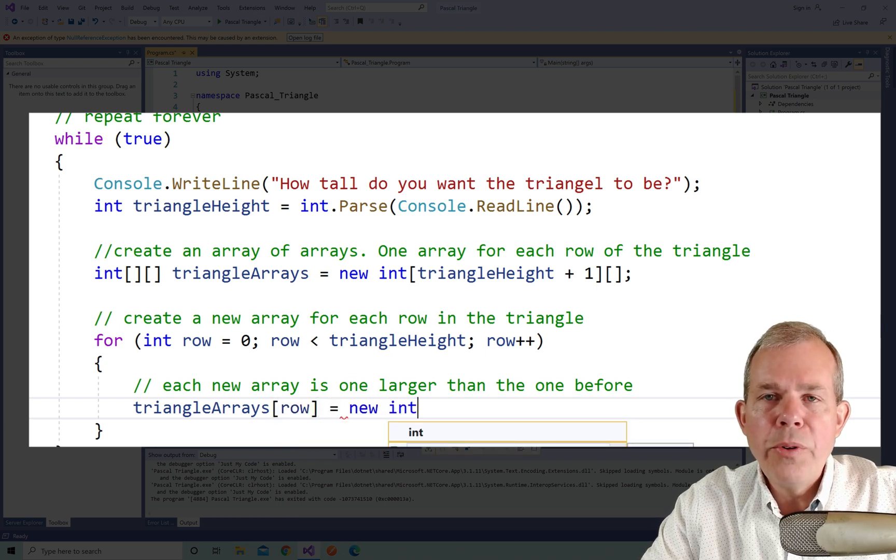
pyautogui.write('[row]')
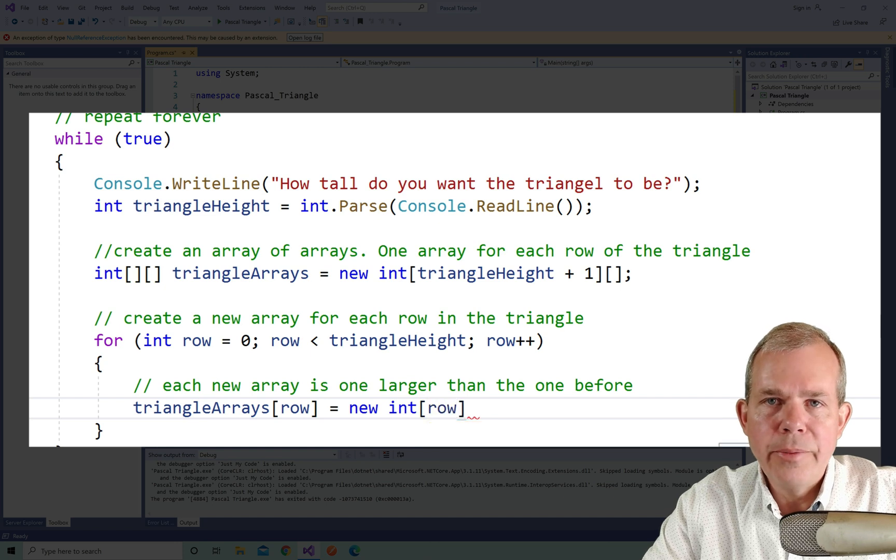
pyautogui.write('+ 1];')
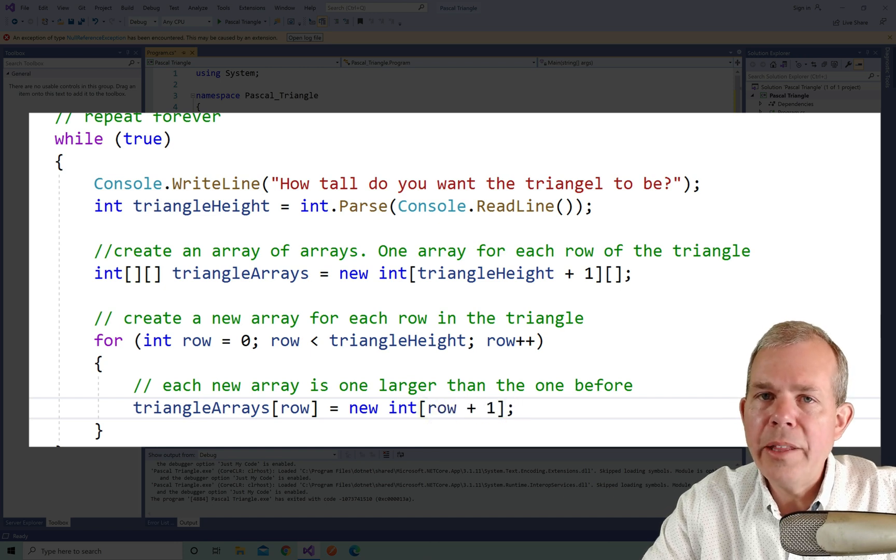
pyautogui.press('ctrl+s')
pyautogui.write('//calculate the int values that')
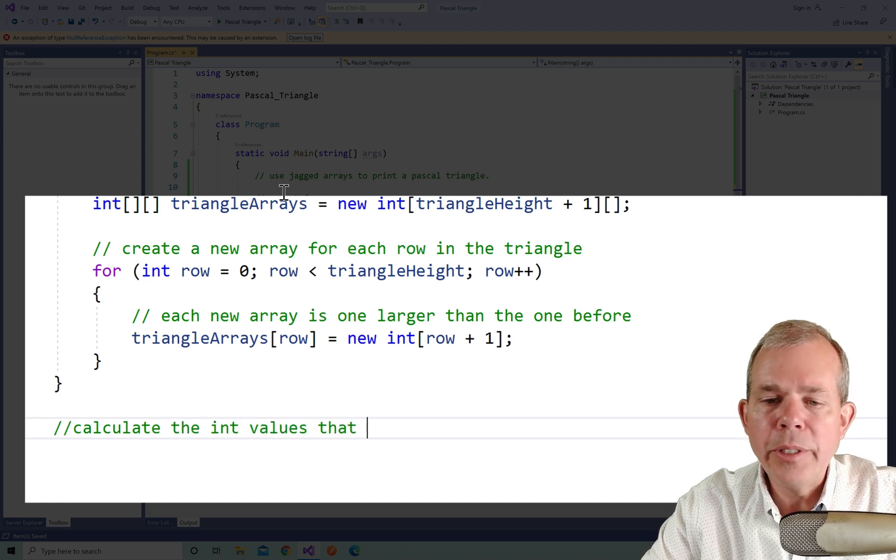
# Comment about each node's value and the single-integer first row, then start triangleArrays[0][0]
pyautogui.write('each node of the triang')
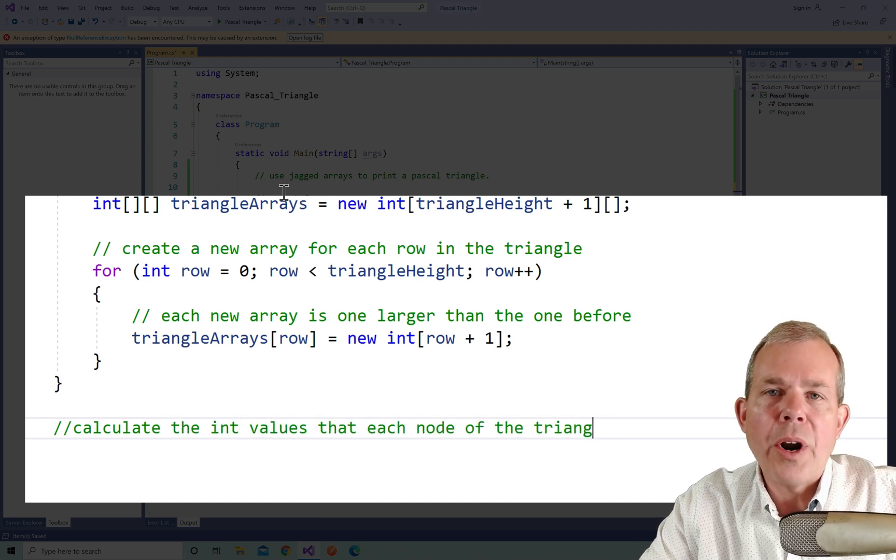
pyautogui.write('le will hold')
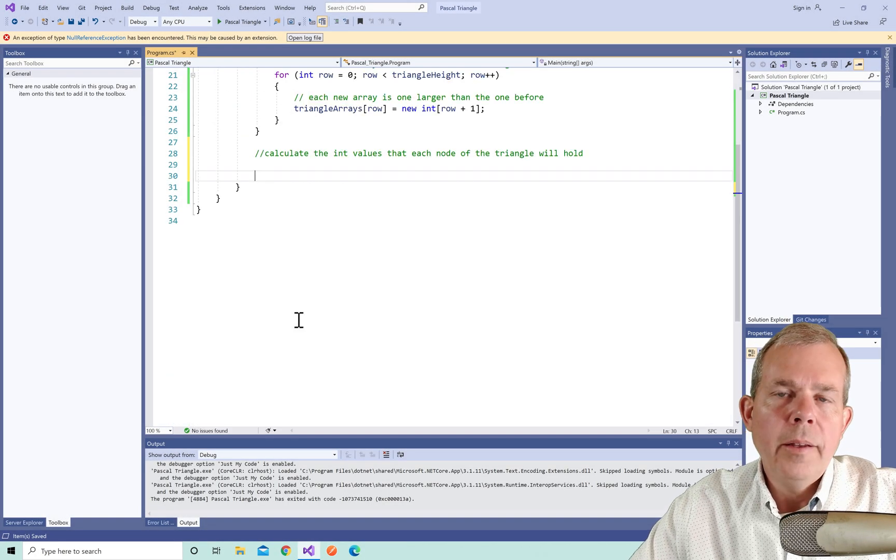
pyautogui.write('// first row is only 1 integer')
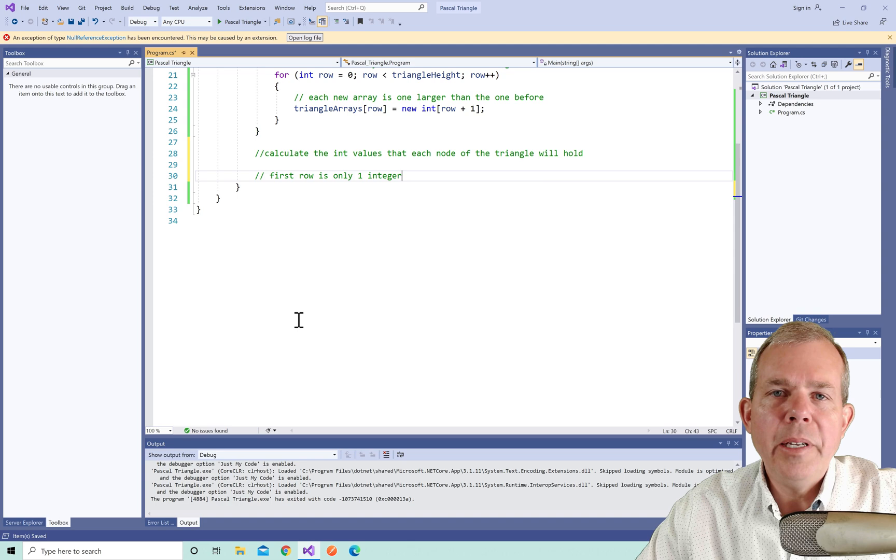
pyautogui.write('tri')
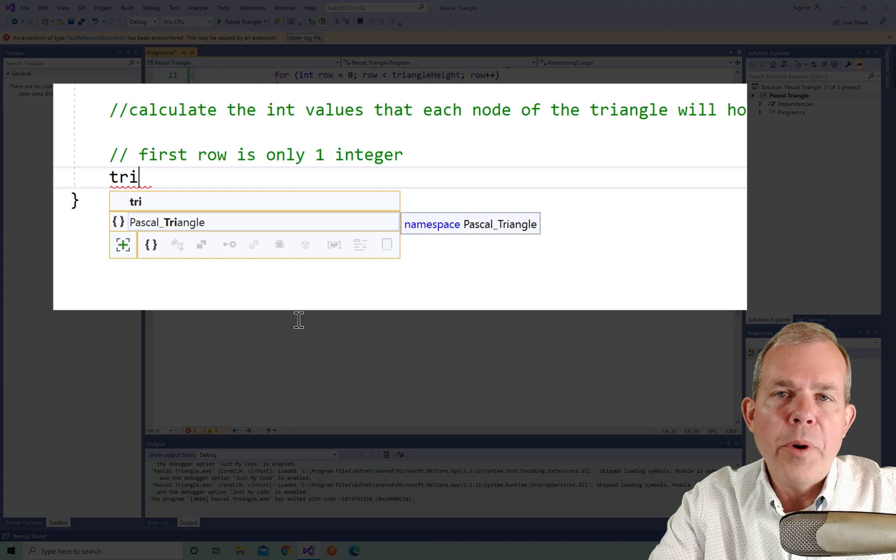
pyautogui.write('angleArray')
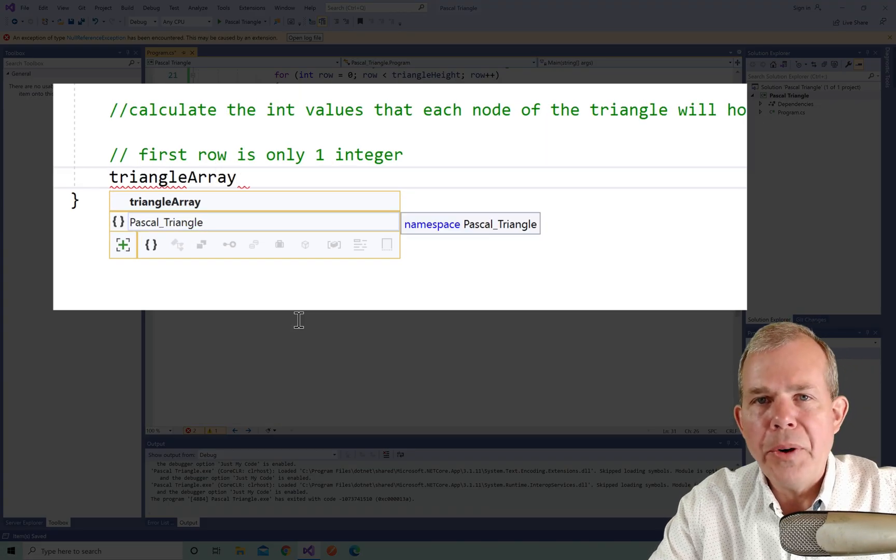
pyautogui.write('s[]')
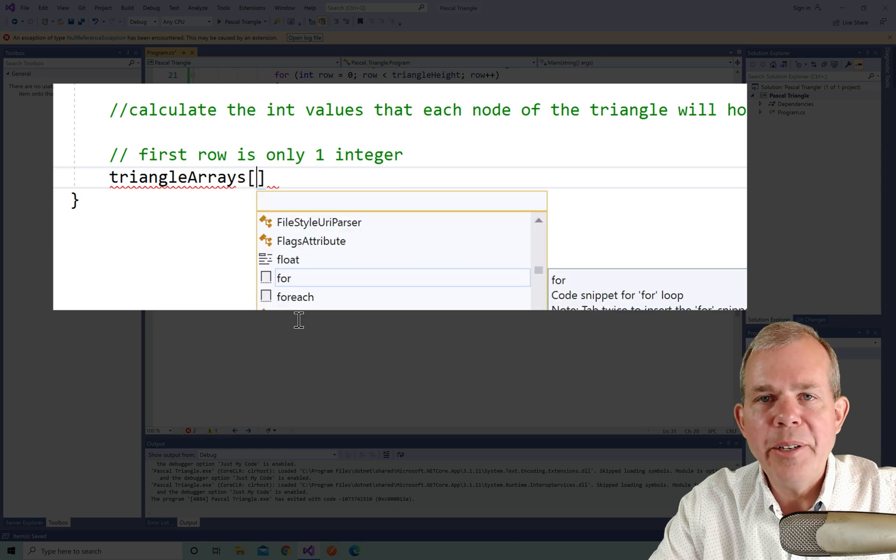
pyautogui.write('0][0] = 1;')
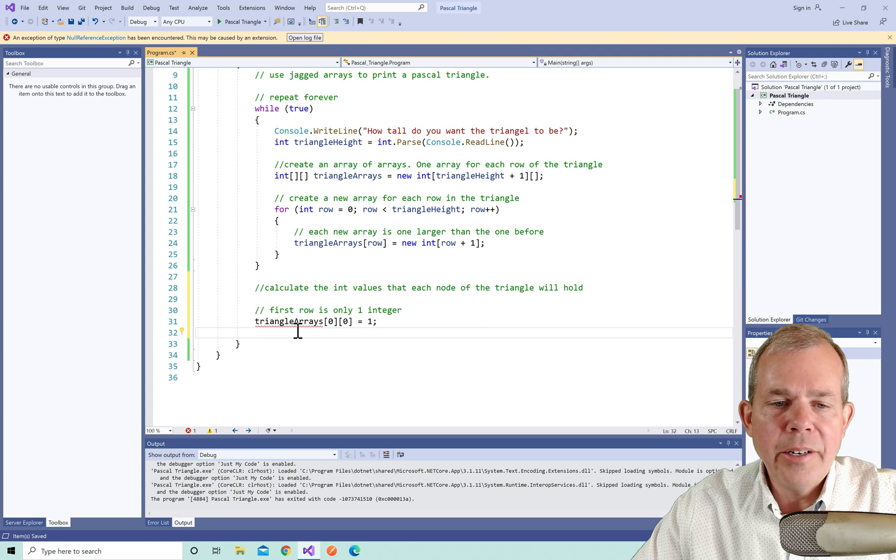
pyautogui.moveTo(298, 321)
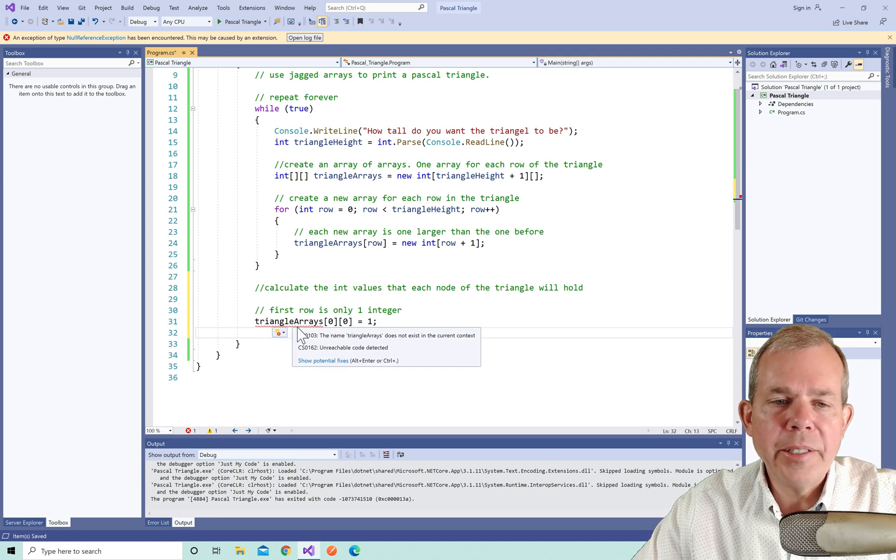
# Check the undefined triangleArrays error and select the calculation lines to move inside the loop
pyautogui.click(257, 266)
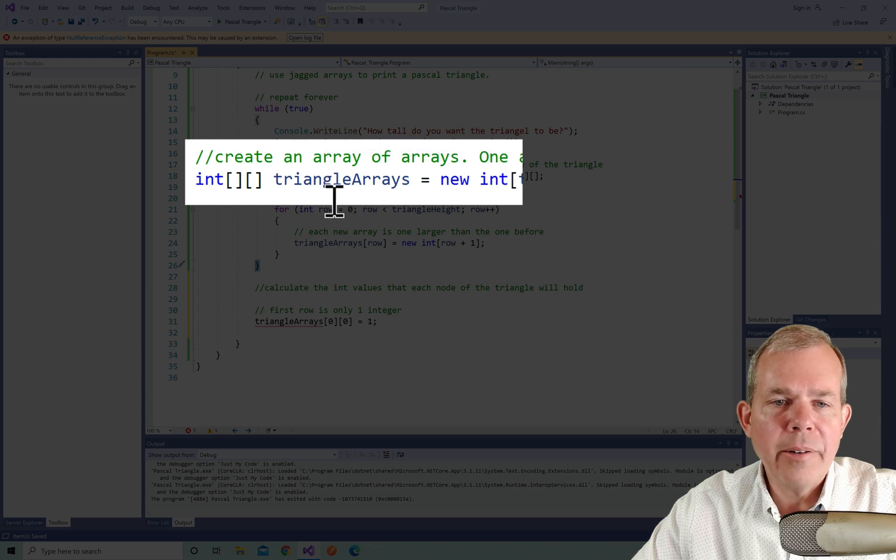
pyautogui.moveTo(251, 306)
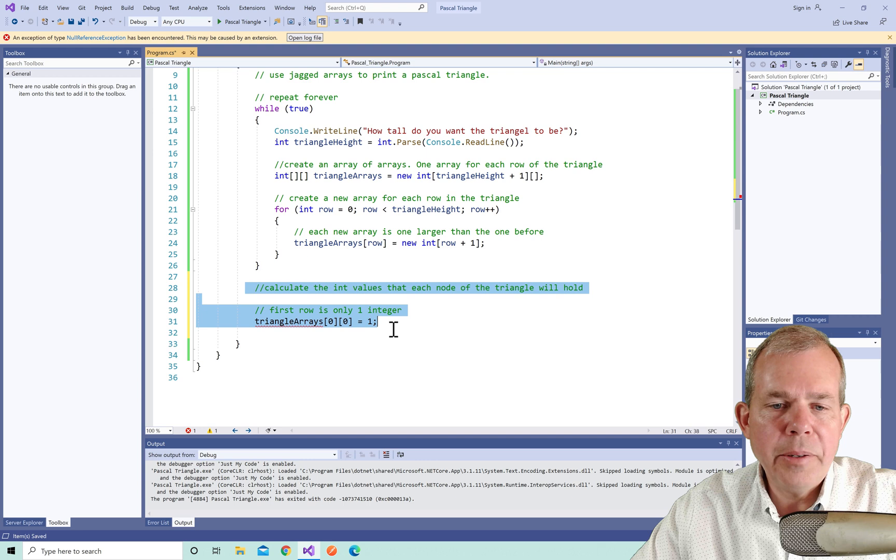
pyautogui.click(256, 266)
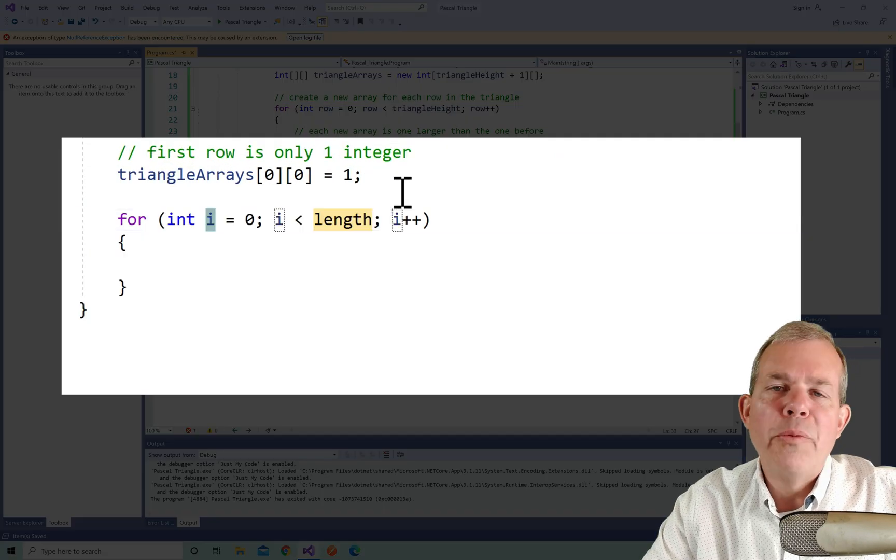
# Write nested loops: row < triangleHeight-1 and col < triangleArrays[row].Length, starting a compute-values comment
pyautogui.write('row')
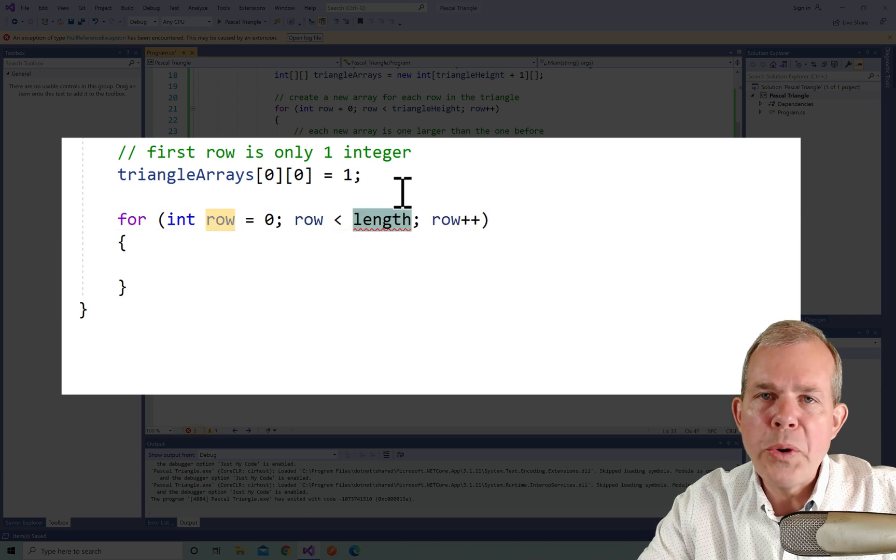
pyautogui.write('tri')
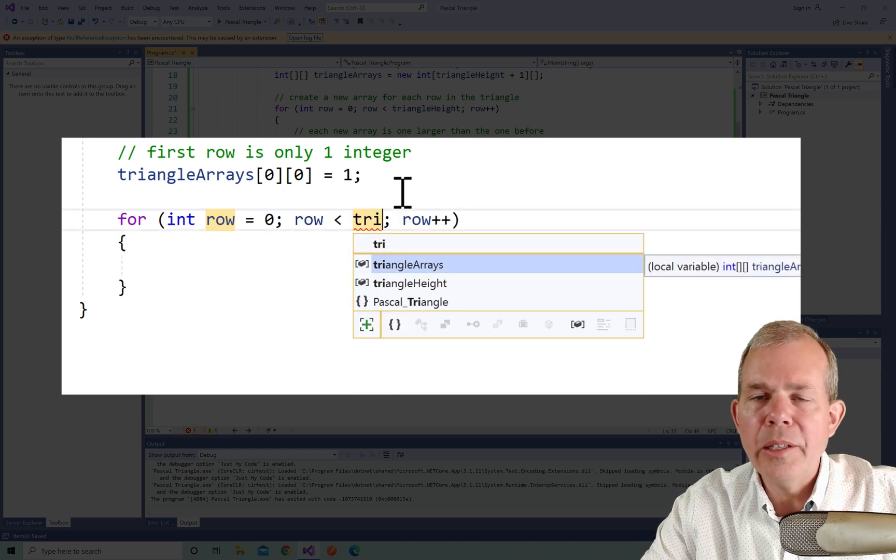
pyautogui.write('angleHeight-1')
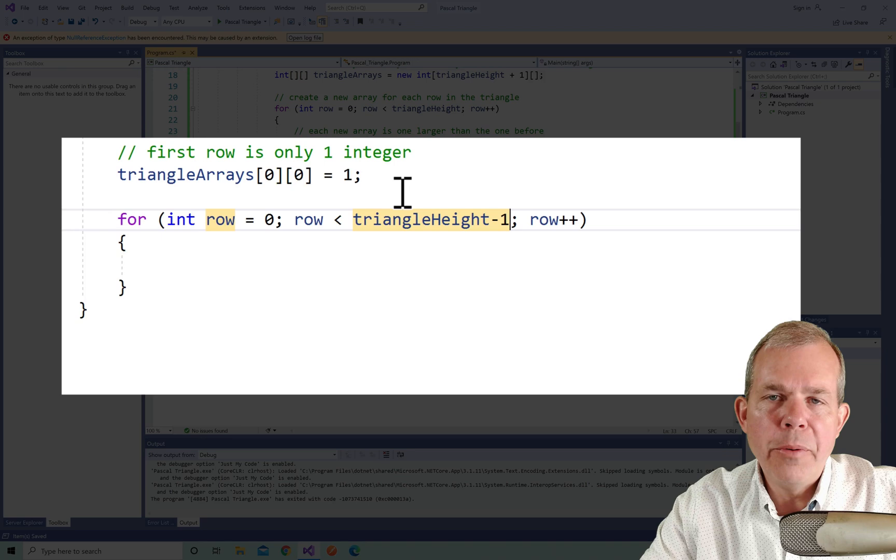
pyautogui.write('fo')
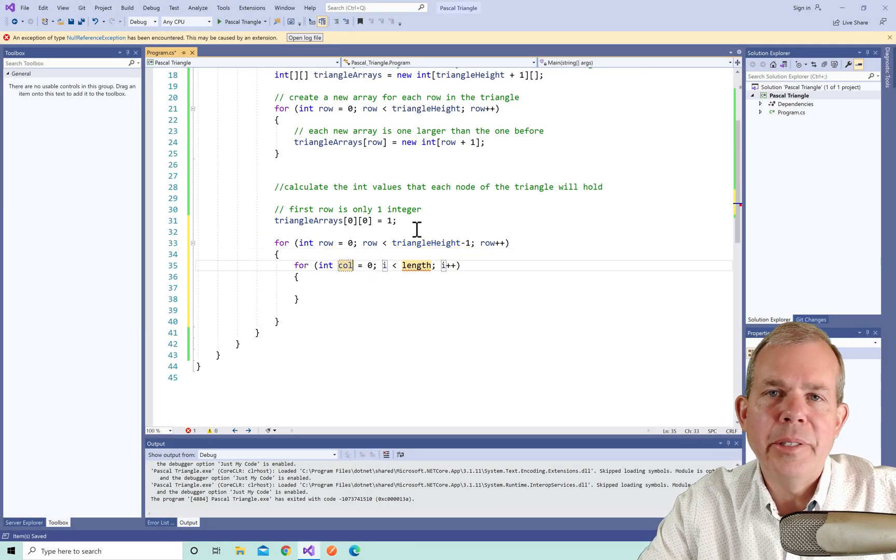
pyautogui.write('col')
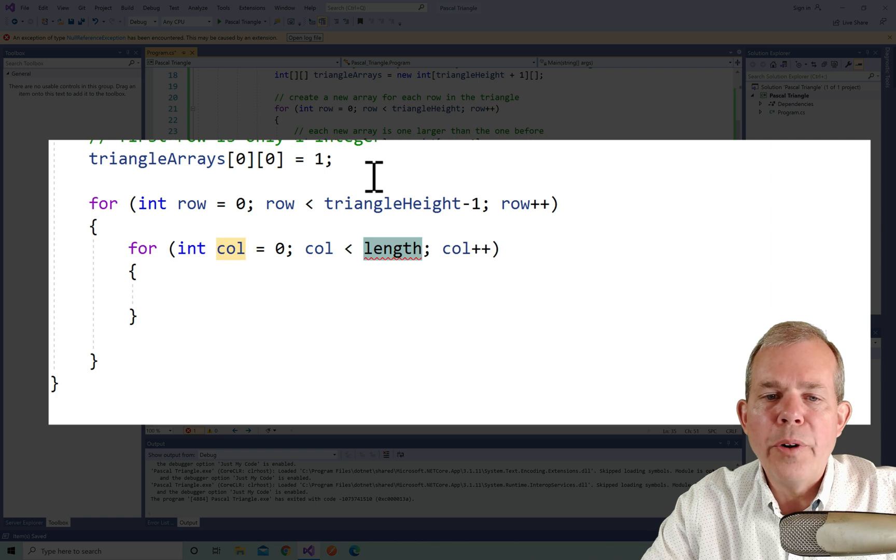
pyautogui.write('triangleArrays[')
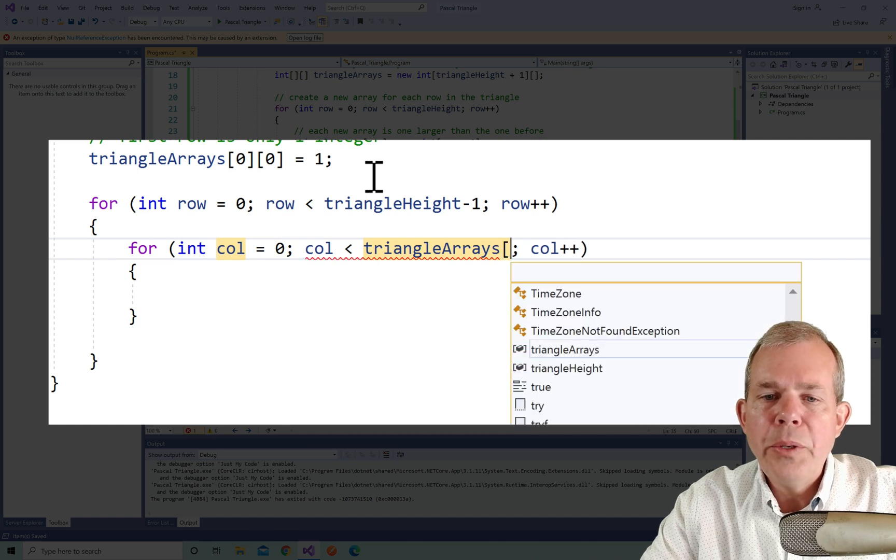
pyautogui.write('row')
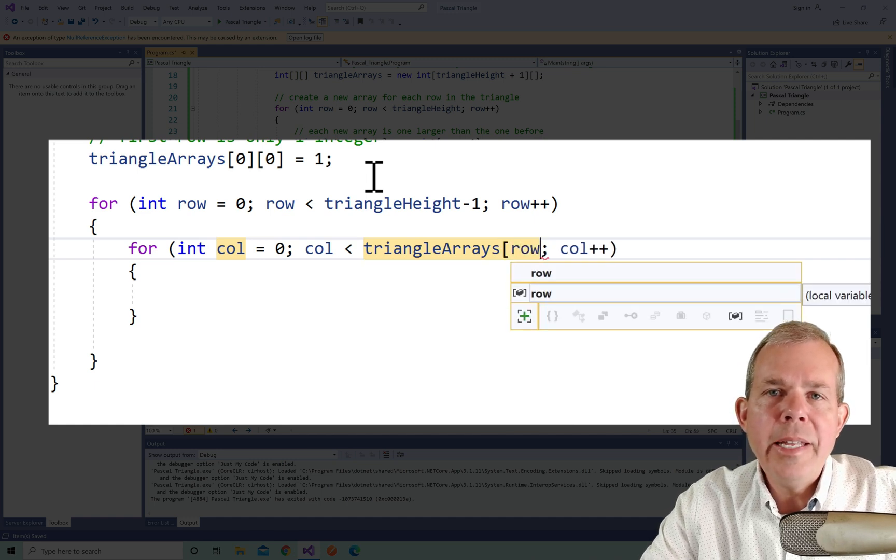
pyautogui.write('.l')
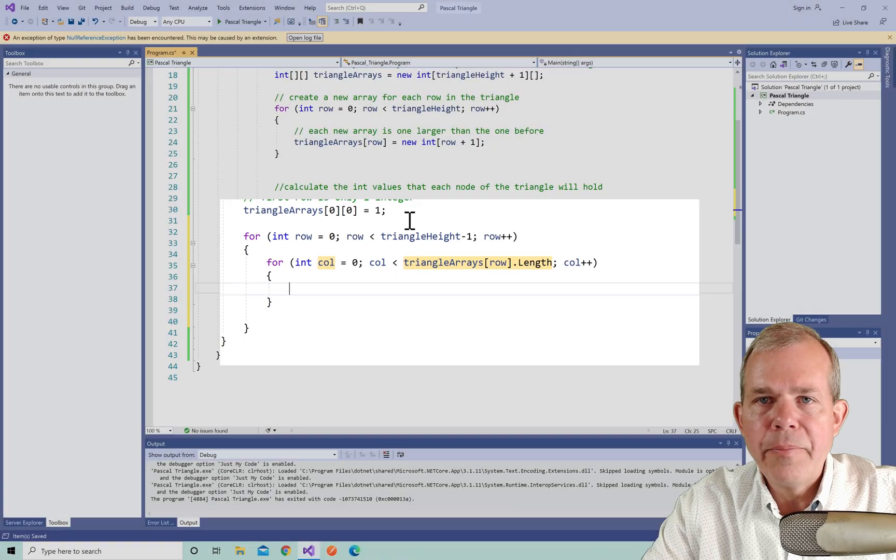
pyautogui.write('// computer the values for the')
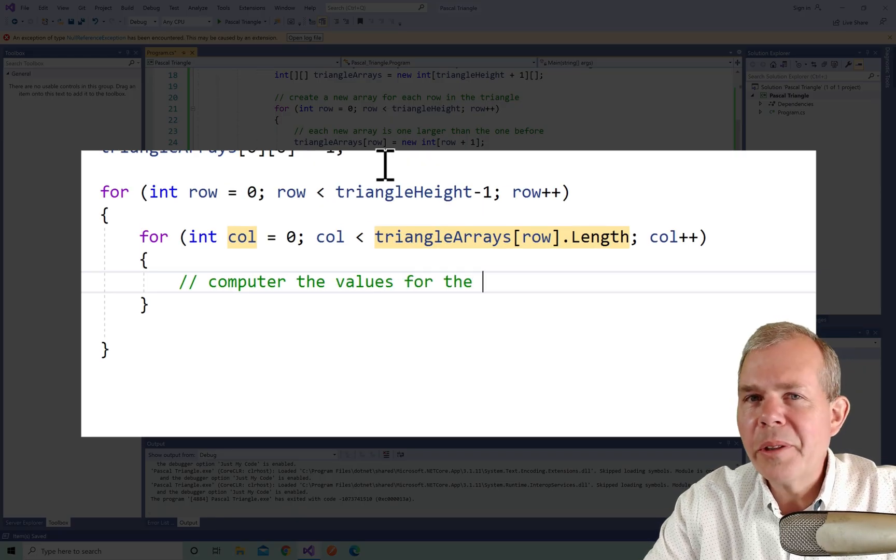
# Note computing from the (row-1) array and realign a number in the sketched triangle diagram
pyautogui.write('(row-1) array')
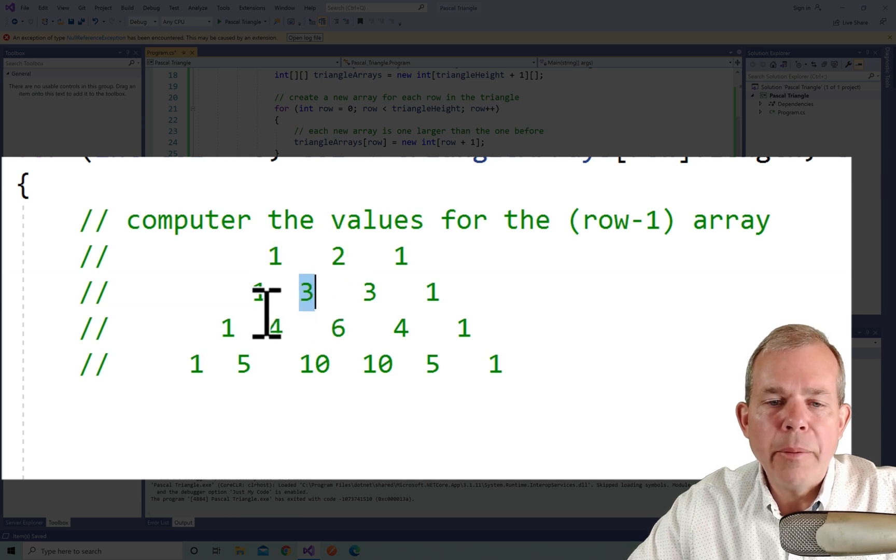
pyautogui.moveTo(306, 293); pyautogui.dragTo(261, 292)
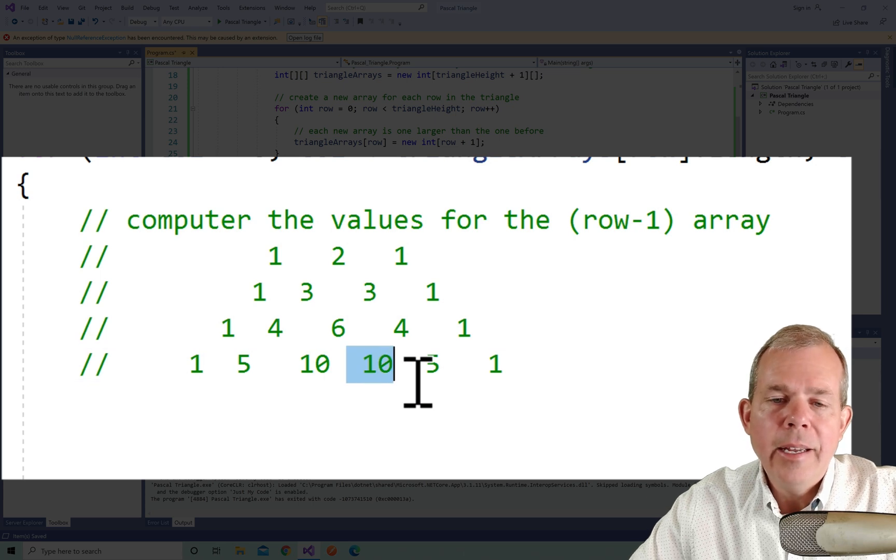
pyautogui.moveTo(518, 417)
pyautogui.write('triangleArrays')
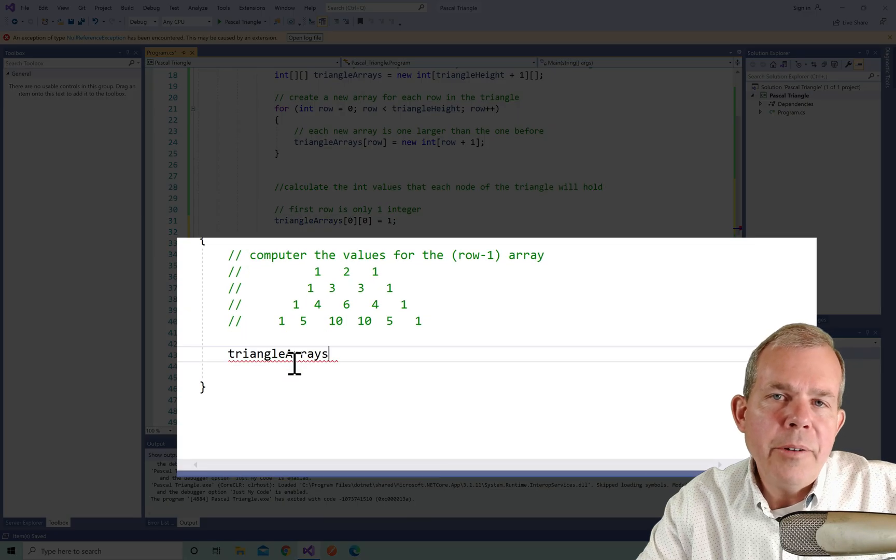
# Add triangleArrays[row][col] into triangleArrays[row+1][col] and [row+1][col+1] inside the nested loop
pyautogui.write('[row]')
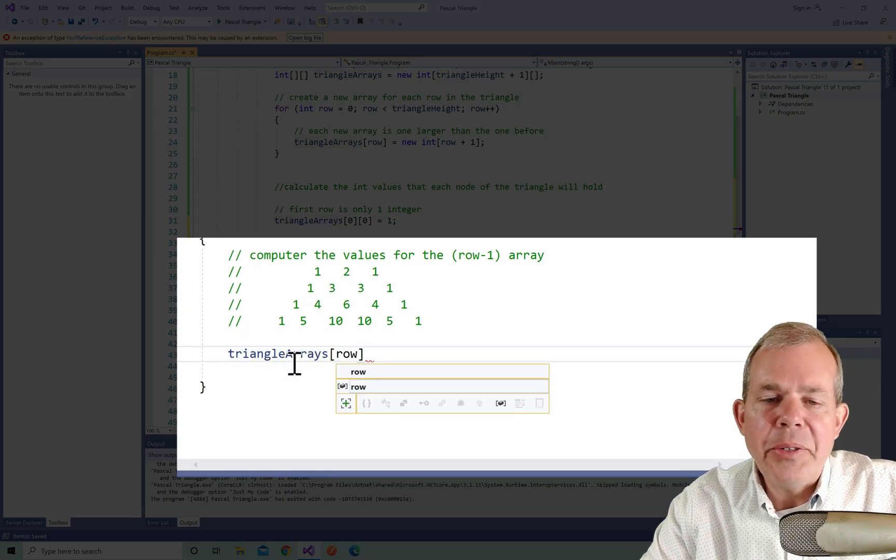
pyautogui.write('+1')
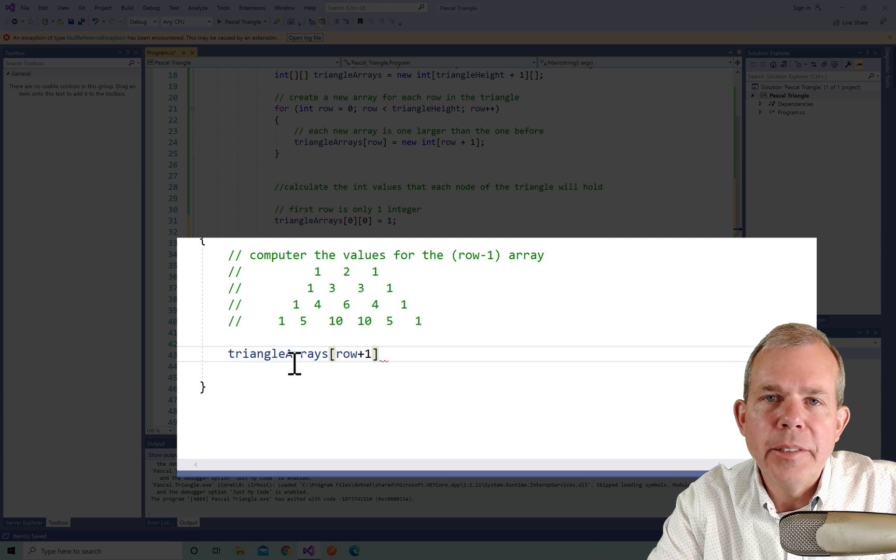
pyautogui.write('[col]')
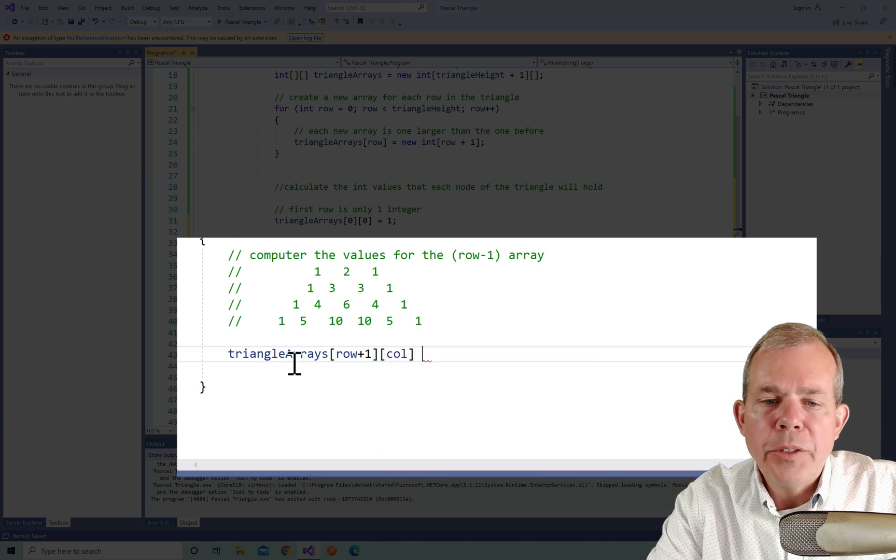
pyautogui.write('= triangleArrays[')
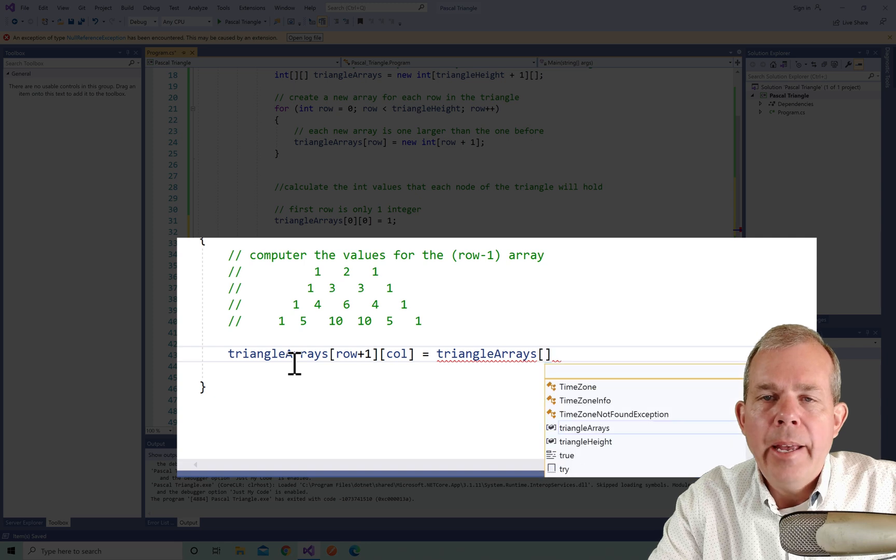
pyautogui.write('ro')
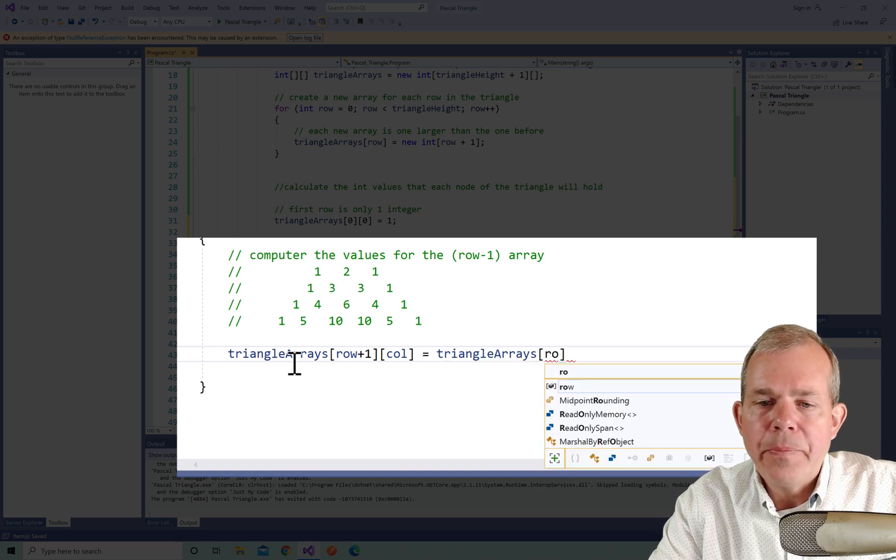
pyautogui.write('w+1]')
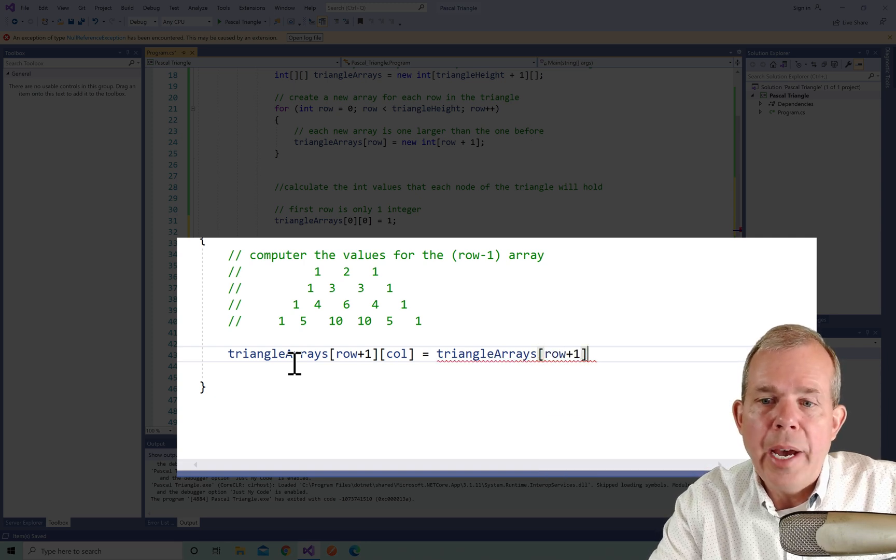
pyautogui.write('[col]')
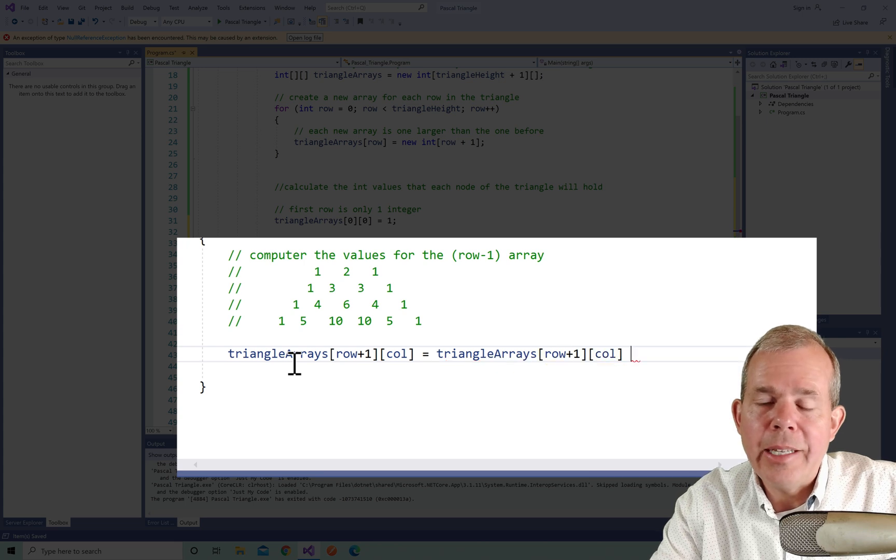
pyautogui.write('+ triangleArrays[row][col];')
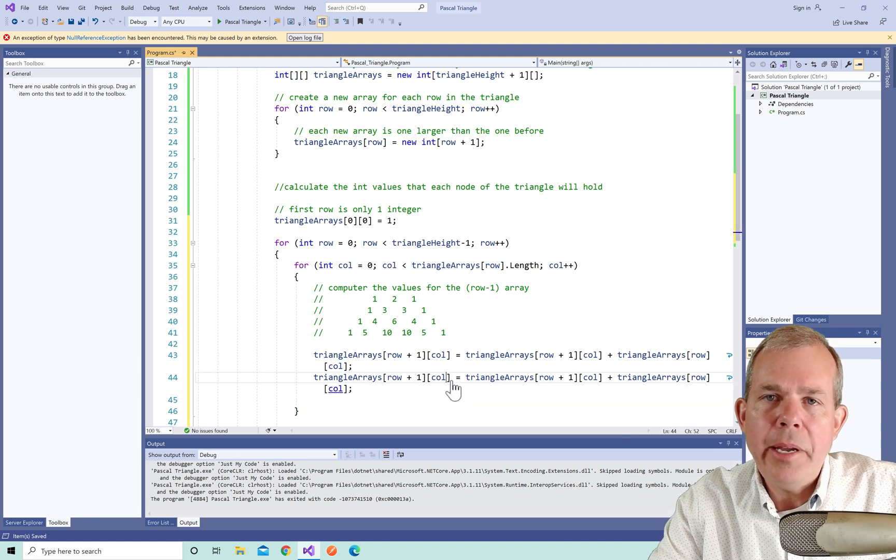
pyautogui.write('+1')
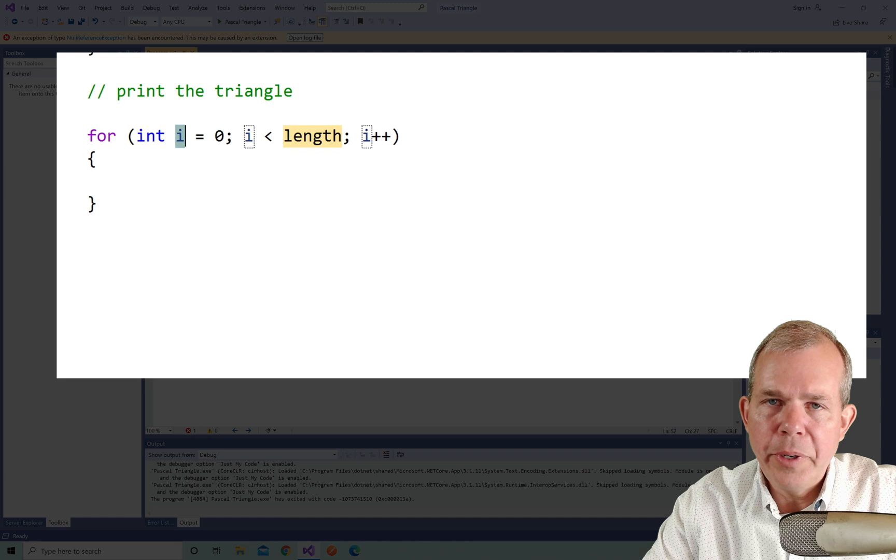
# Write Console.Write(triangleArrays[row][col] + " ") in the inner loop and Console.WriteLine() after it
pyautogui.write('triangleHeigh')
pyautogui.click(308, 181)
pyautogui.write('for (int col = 0; col < row; col++')
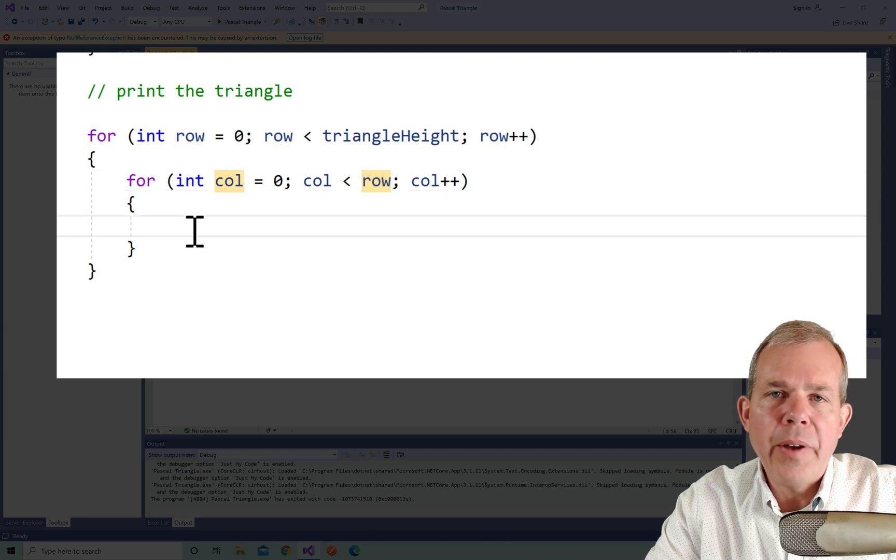
pyautogui.write('Console.Write();')
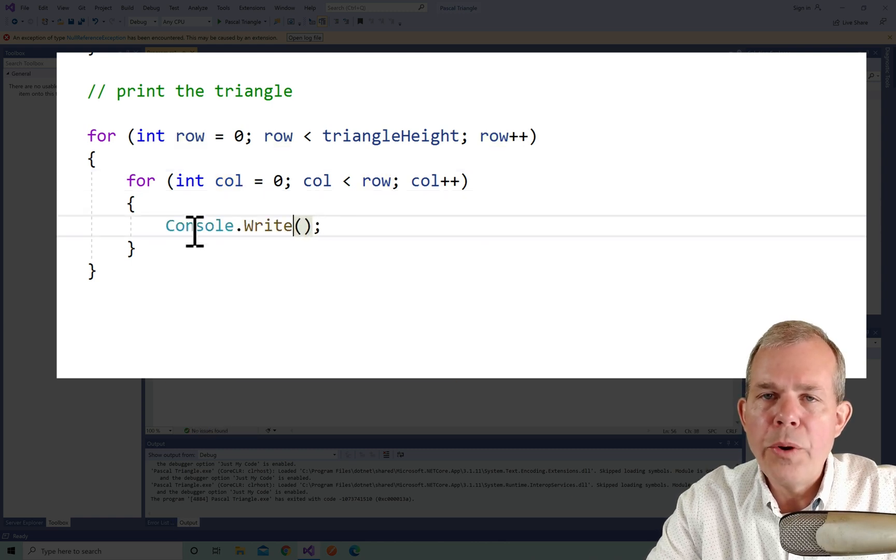
pyautogui.write('tr')
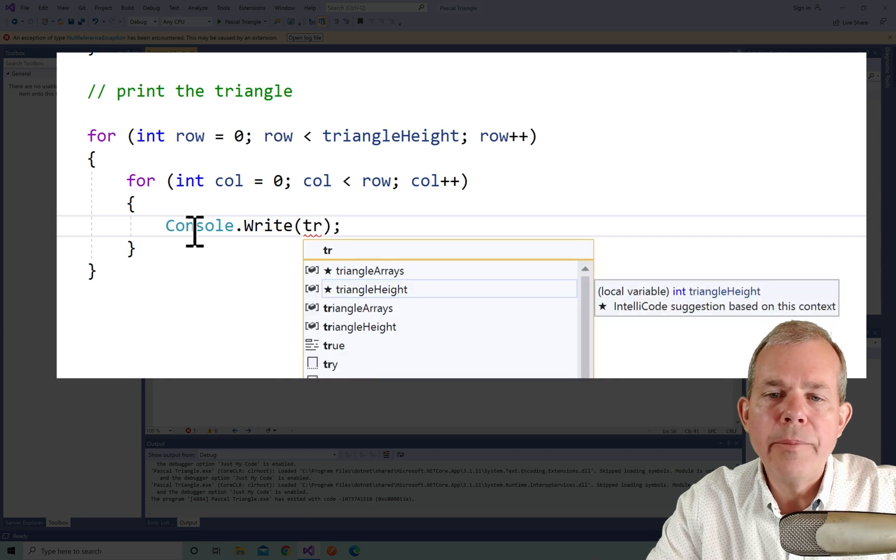
pyautogui.click(371, 271)
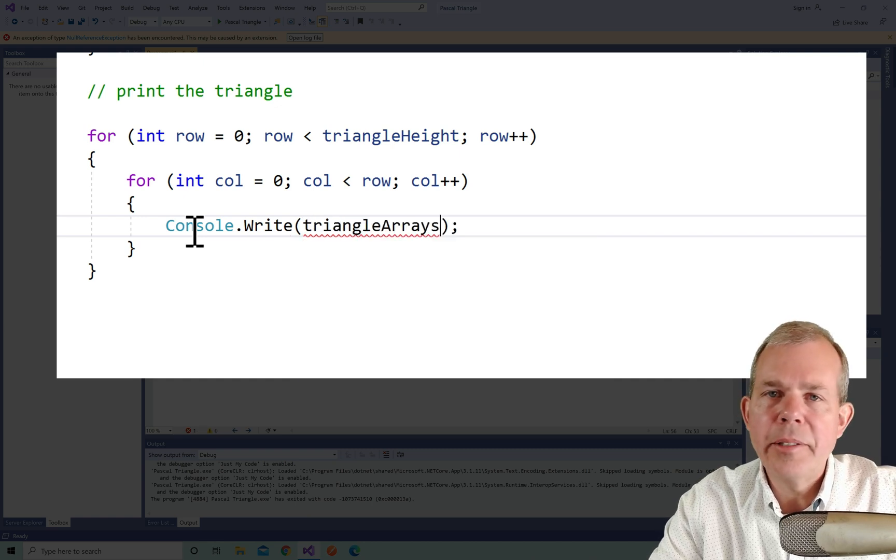
pyautogui.write('[row')
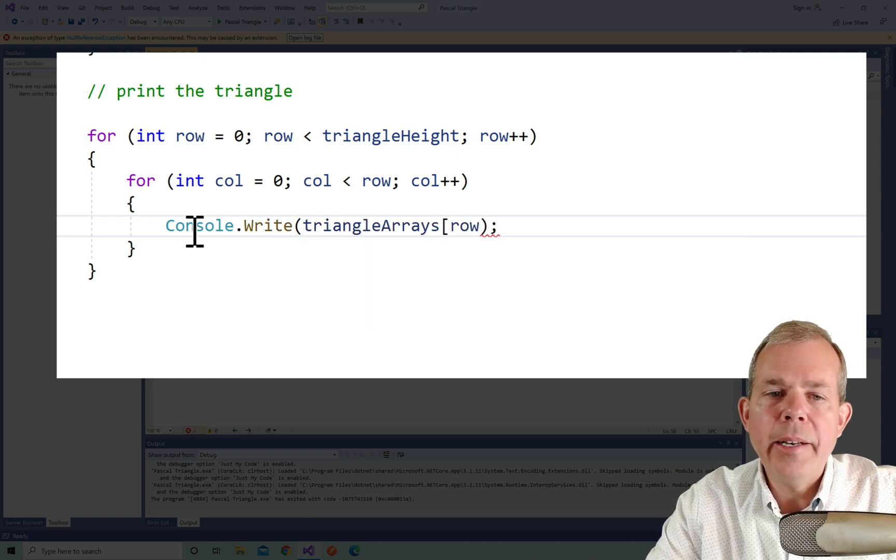
pyautogui.write('[col] +')
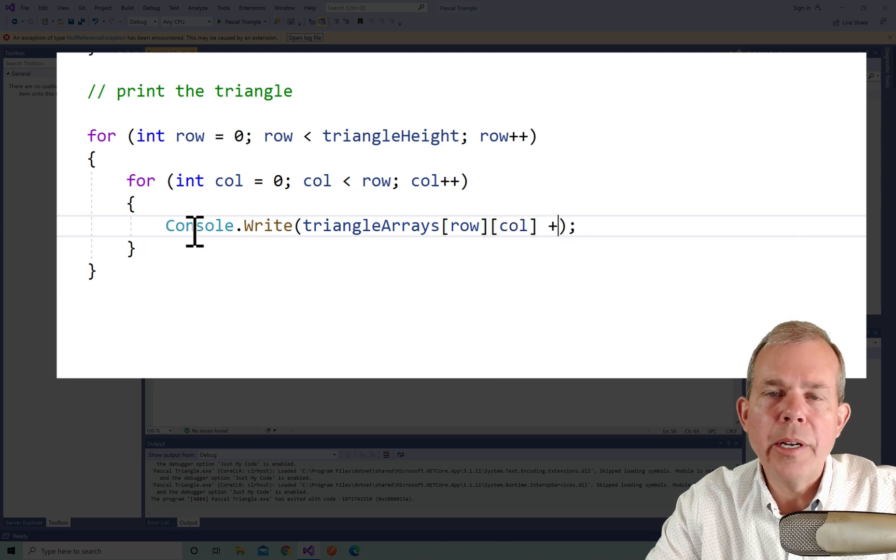
pyautogui.write('" "')
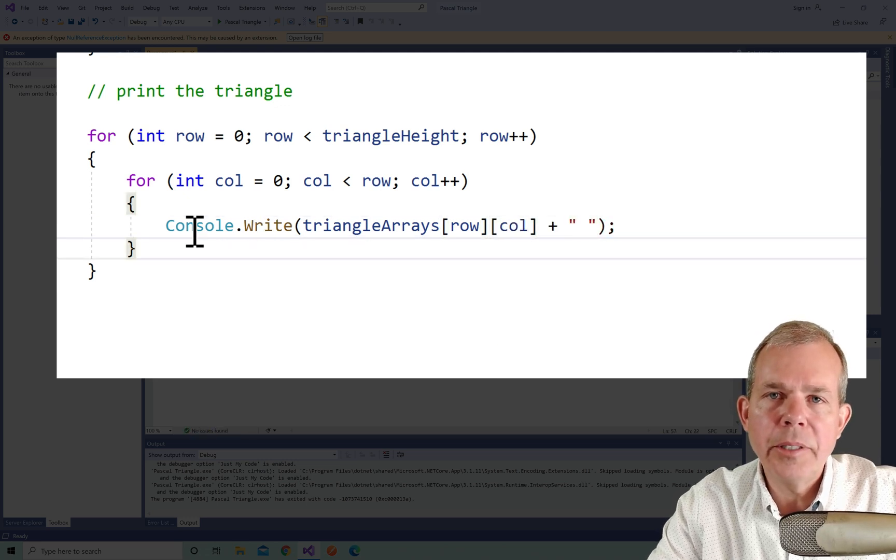
pyautogui.write('Console.WriteLine();')
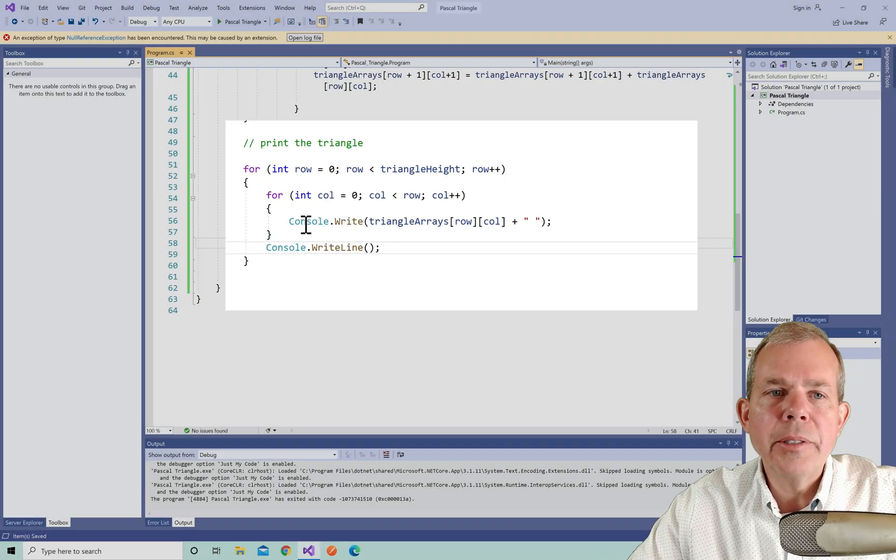
# Run the program and enter heights 5, 9 and 20 to see the left-aligned triangle rows
pyautogui.click(277, 22)
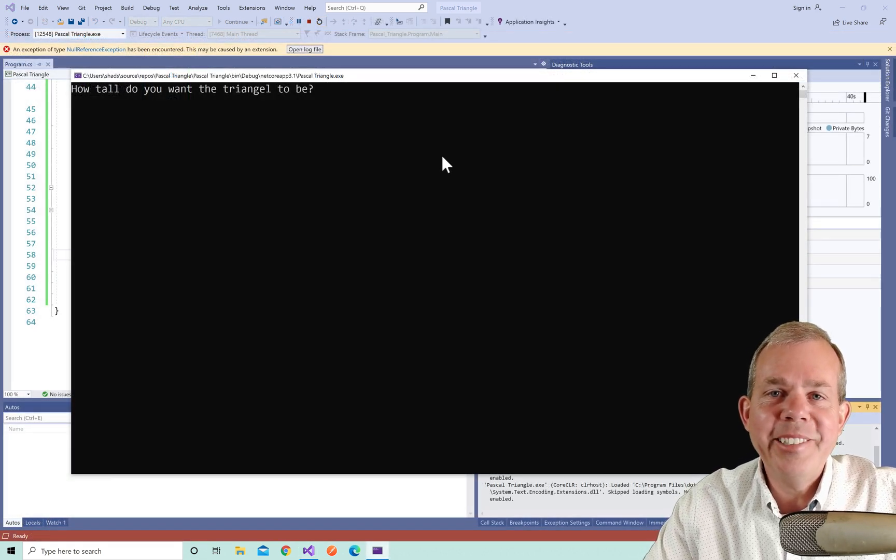
pyautogui.write('5')
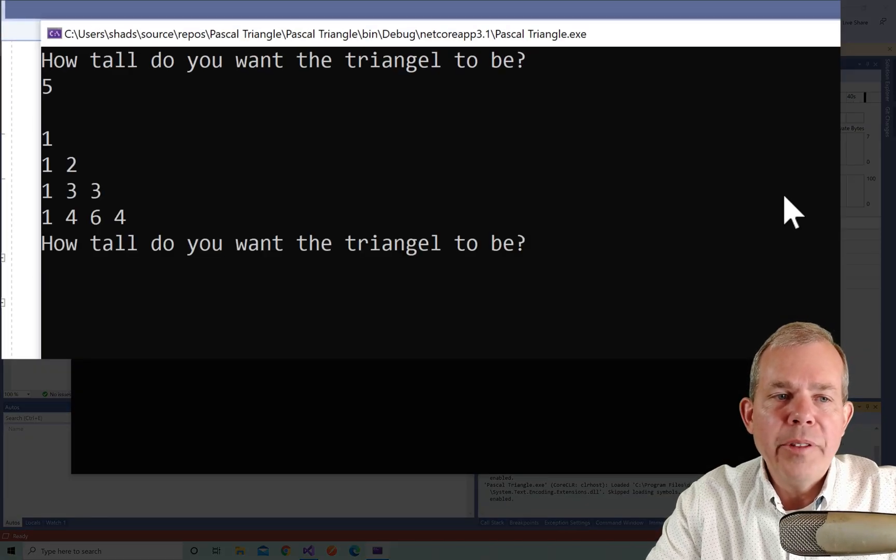
pyautogui.write('9')
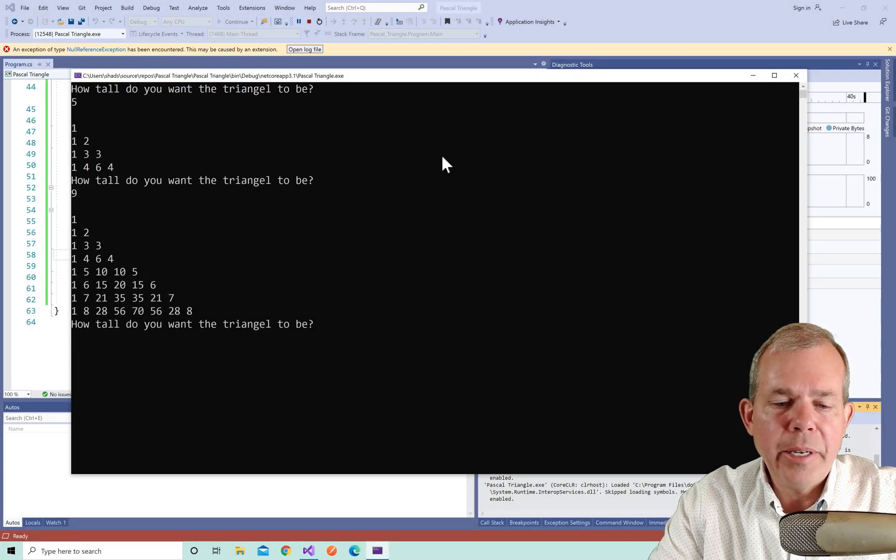
pyautogui.write('20')
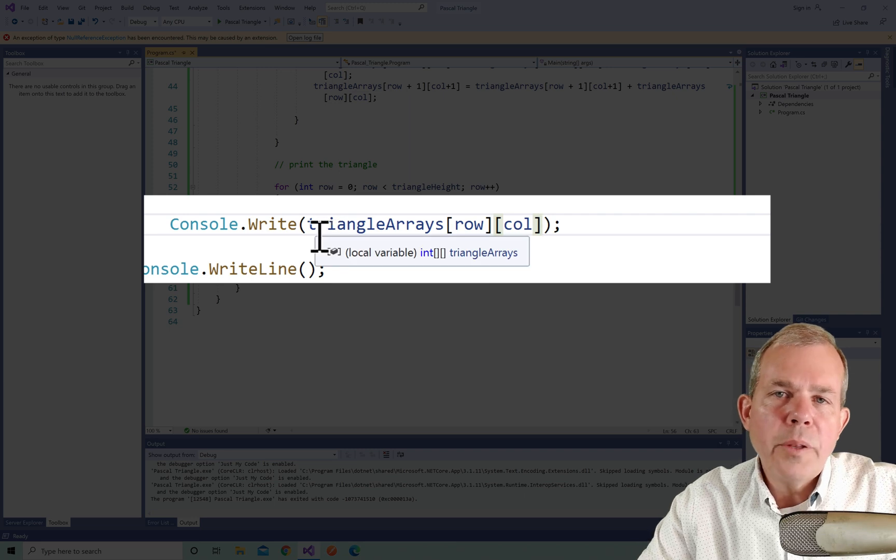
# Format each value with Console.Write("{0,6}", triangleArrays[row][col]) for a six-character field
pyautogui.write('{')
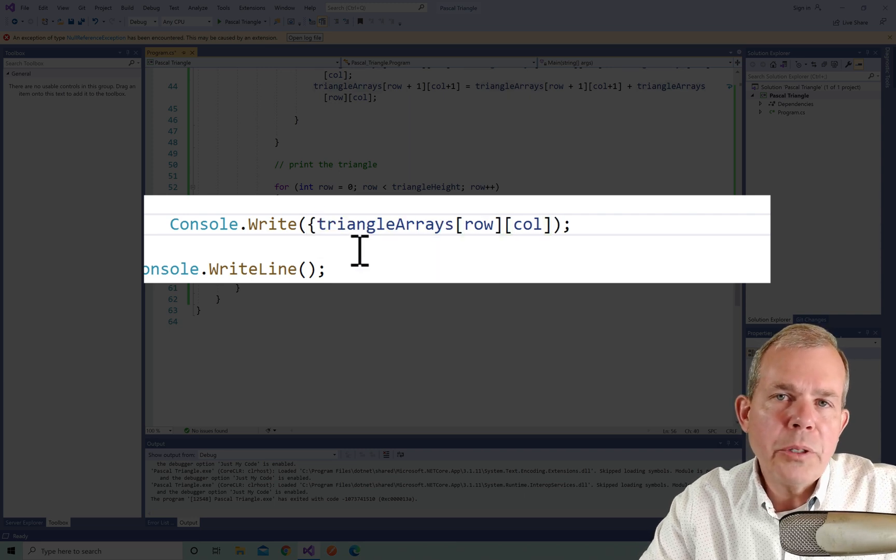
pyautogui.write('0,')
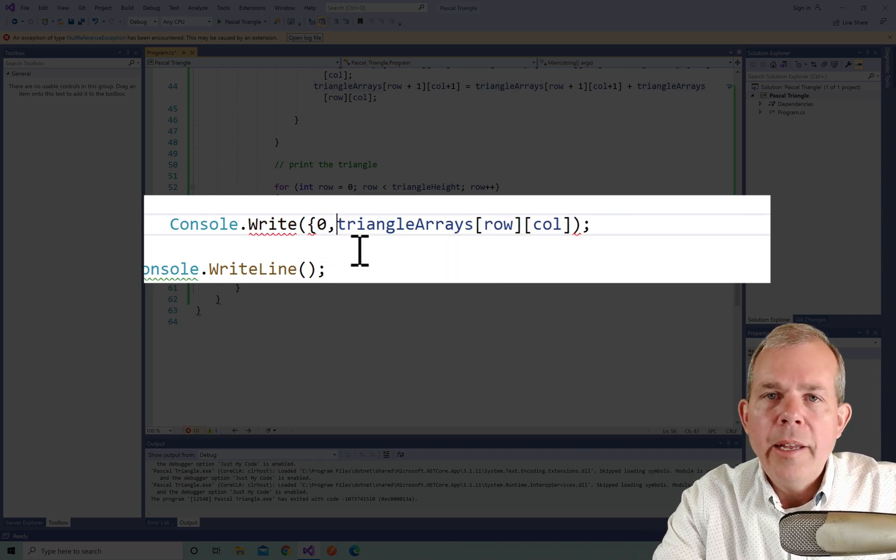
pyautogui.write('6},')
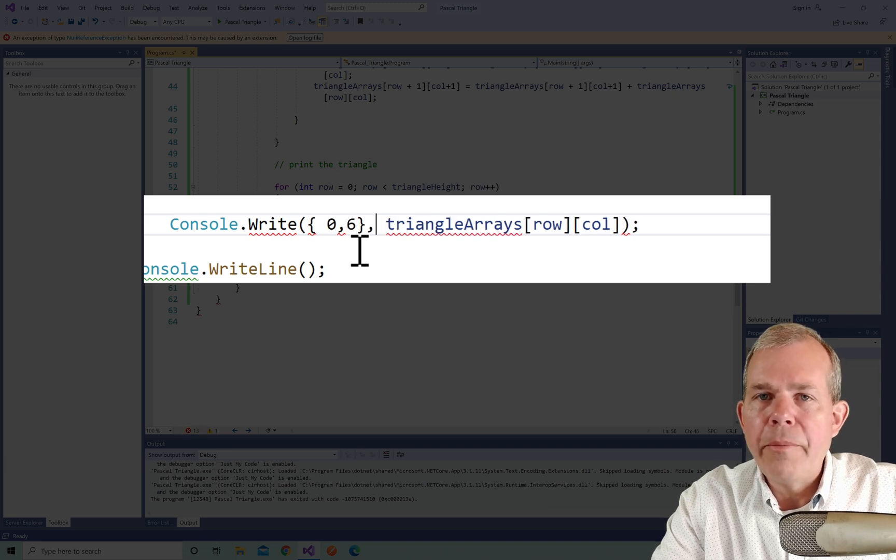
pyautogui.write('"')
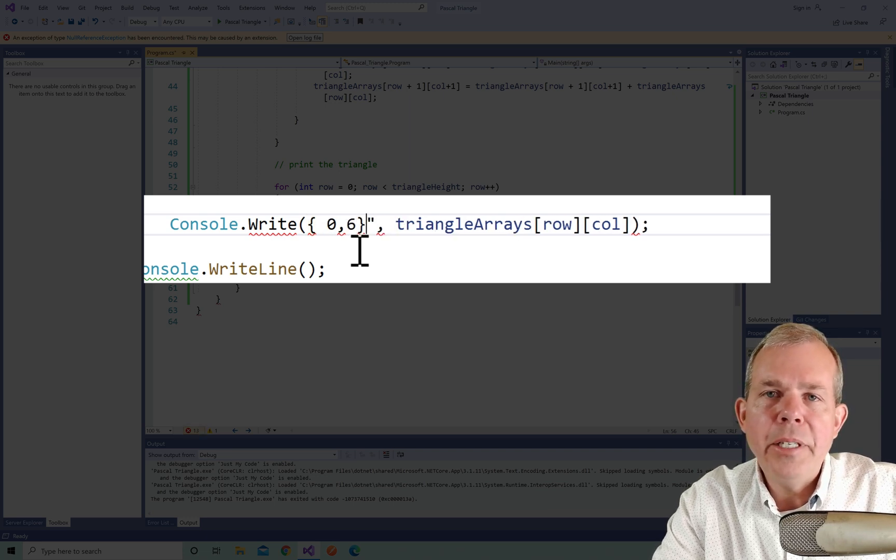
pyautogui.write('"')
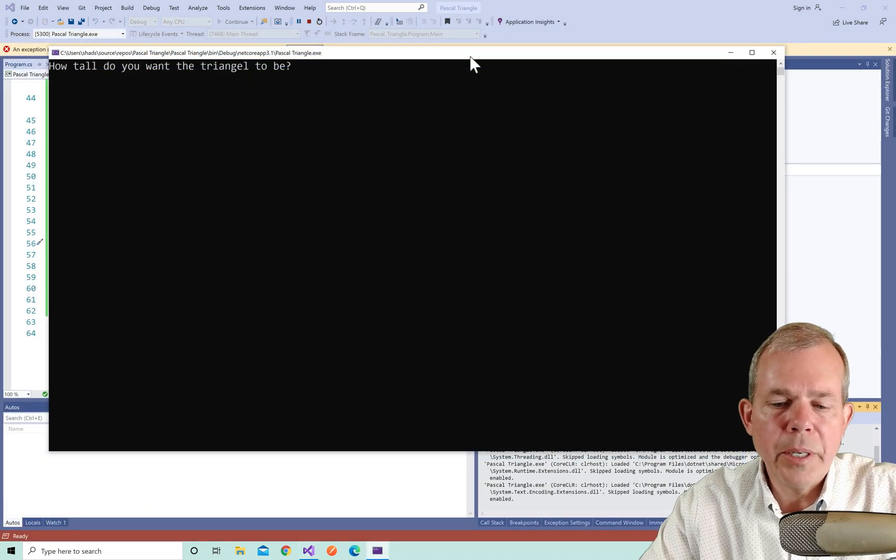
pyautogui.write('7')
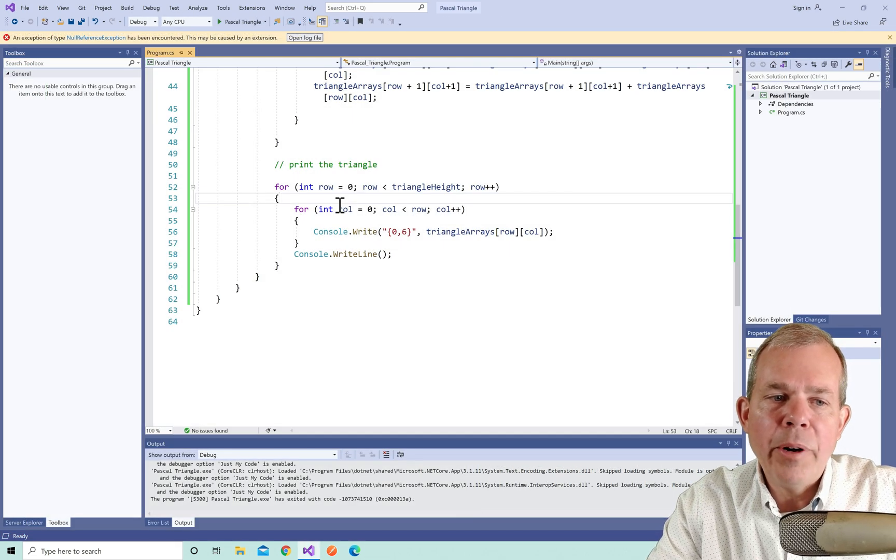
# Add a comment about adding the spaces before each new row
pyautogui.write('// add half th')
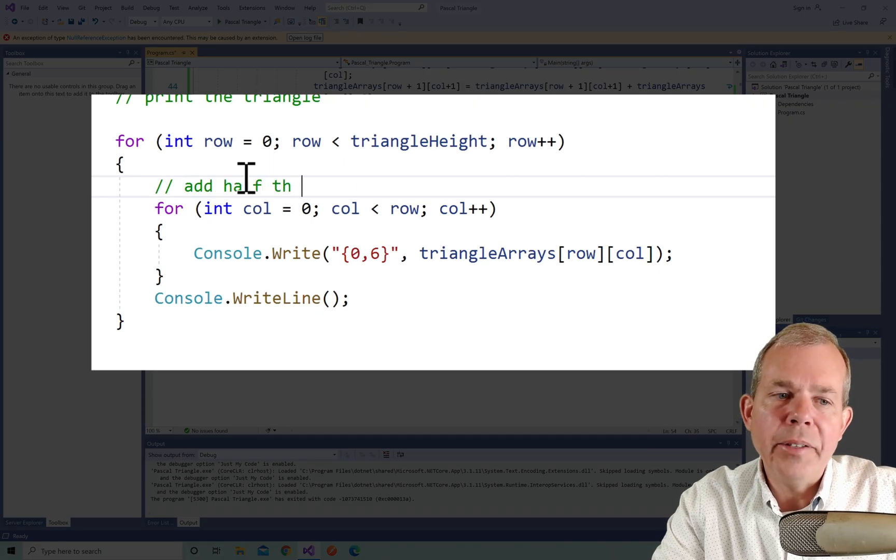
pyautogui.write('e spac')
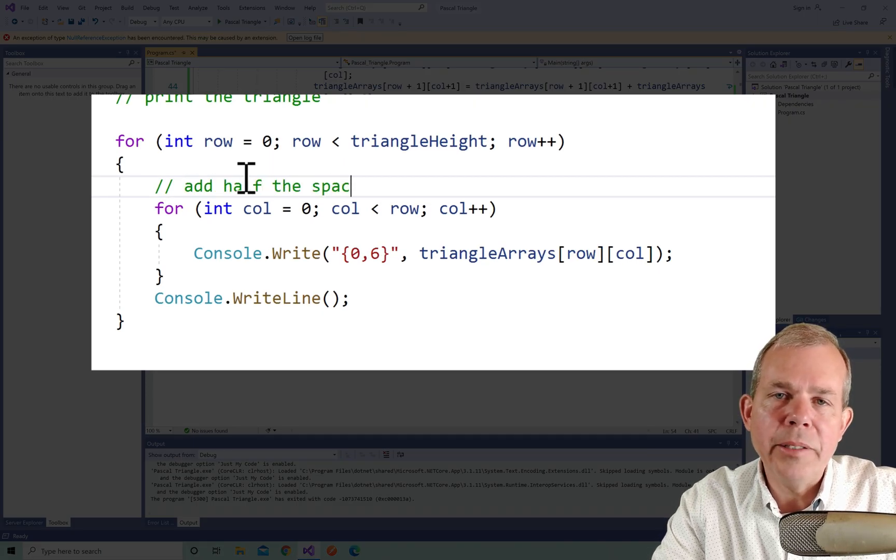
pyautogui.write('es beofre')
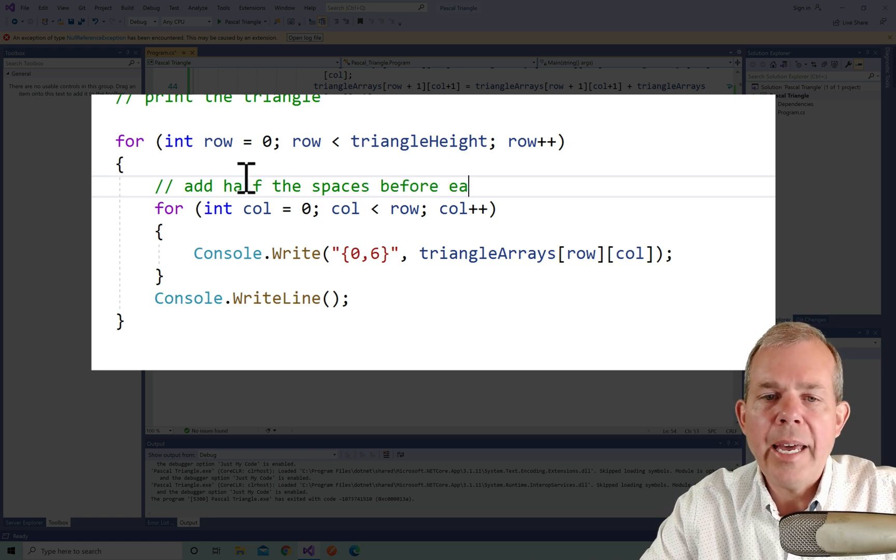
pyautogui.write('ch new row.')
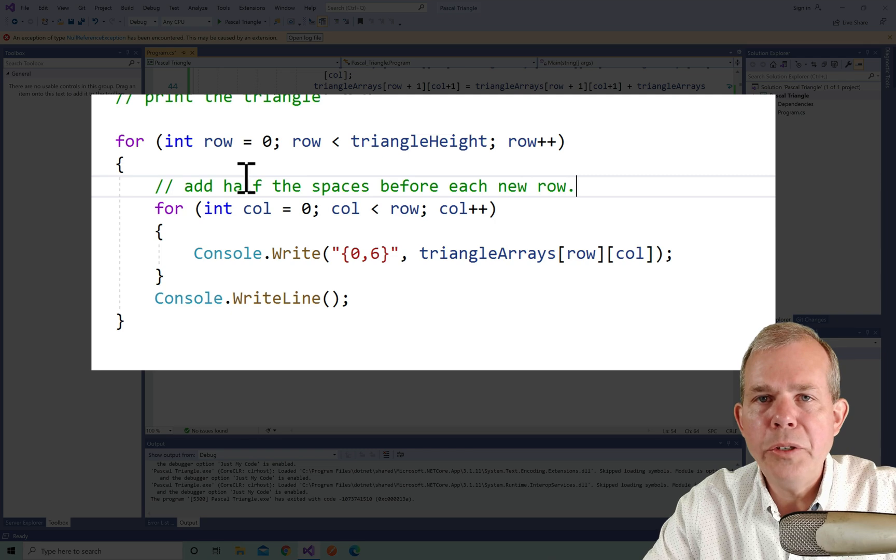
# Write Console.Write(new String(' ', (triangleHeight-row) * ...)) leading spaces, adjusting the spacing multiplier
pyautogui.write('Conso')
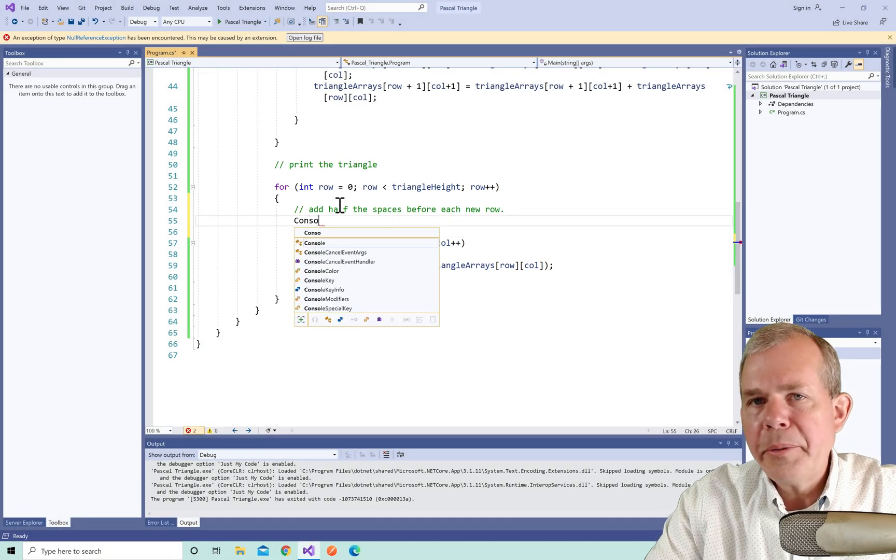
pyautogui.write('.Write')
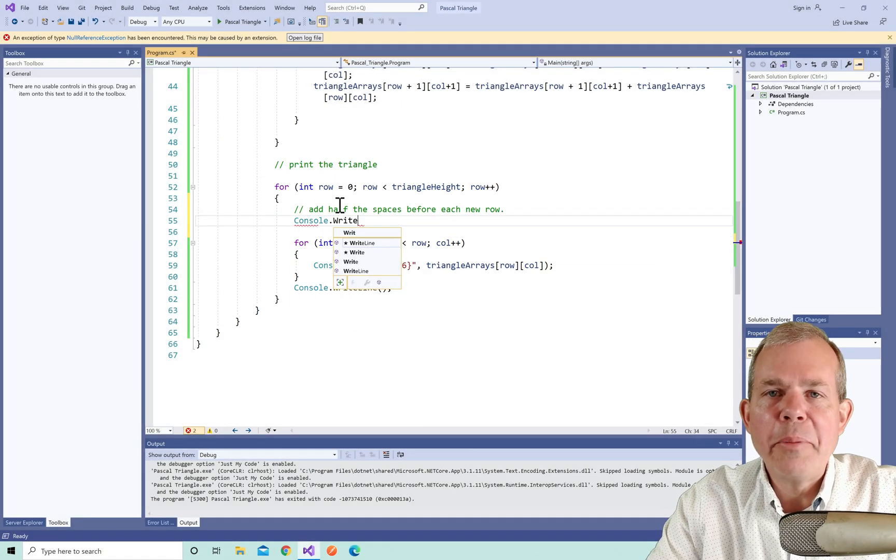
pyautogui.write('(')
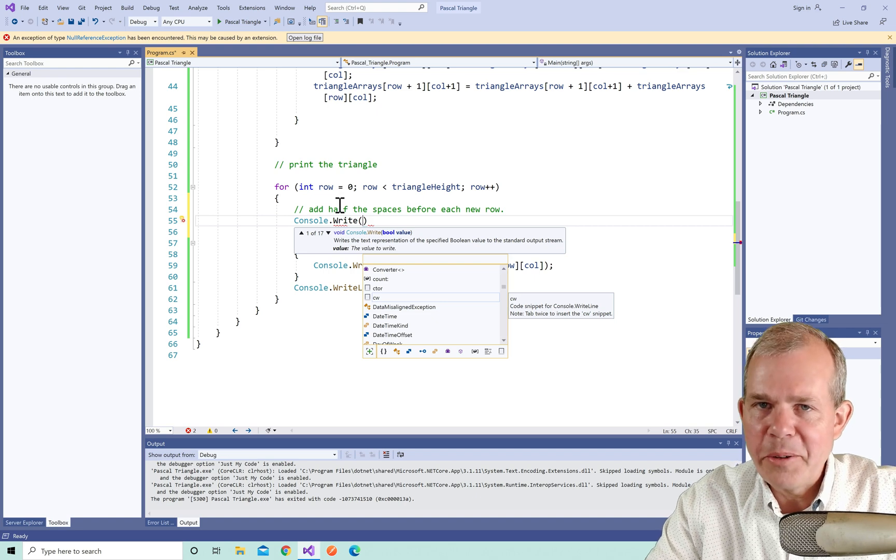
pyautogui.write('new St')
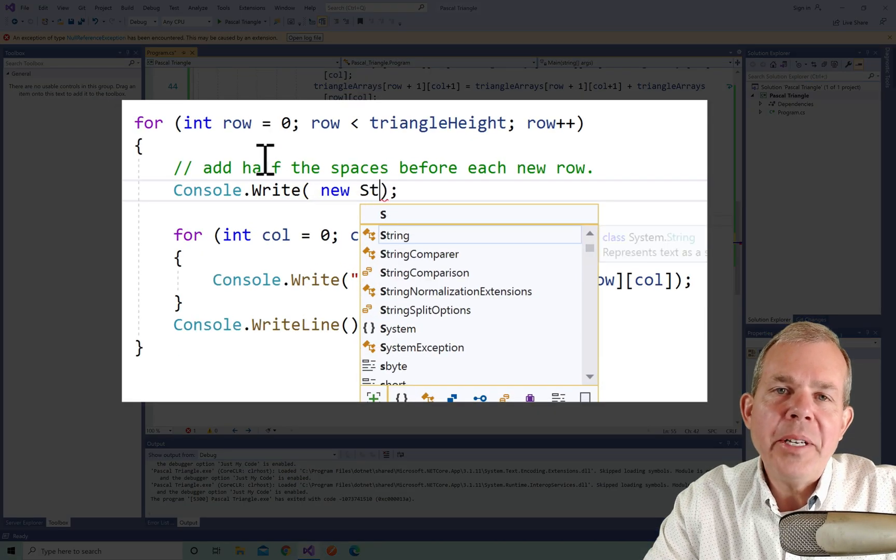
pyautogui.press('Tab')
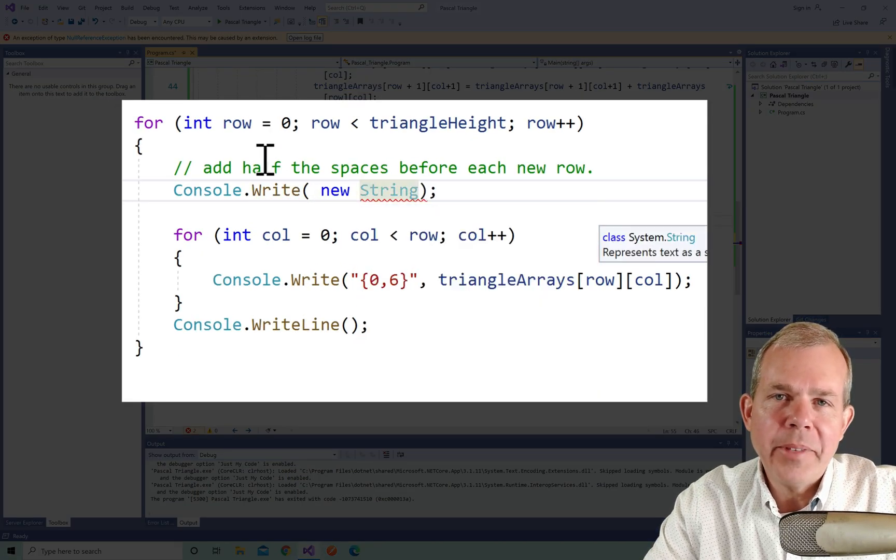
pyautogui.write("(' ',")
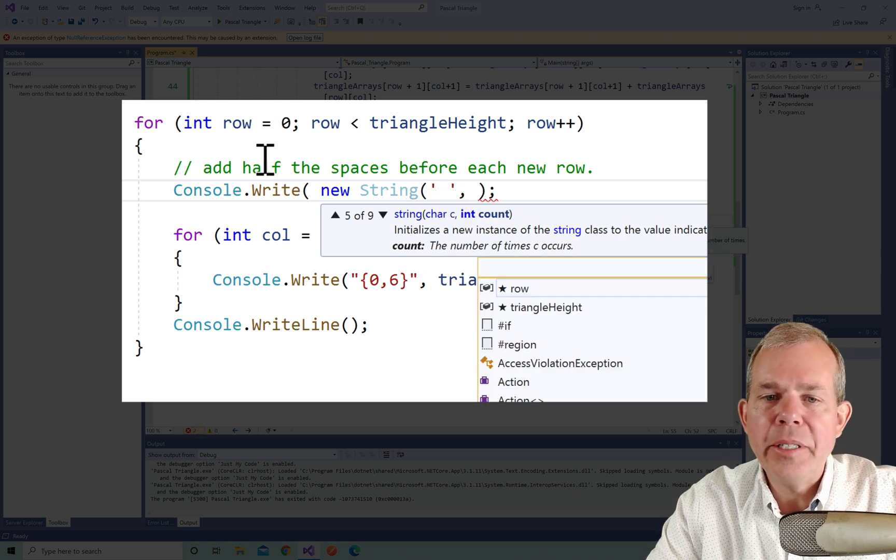
pyautogui.write('tr')
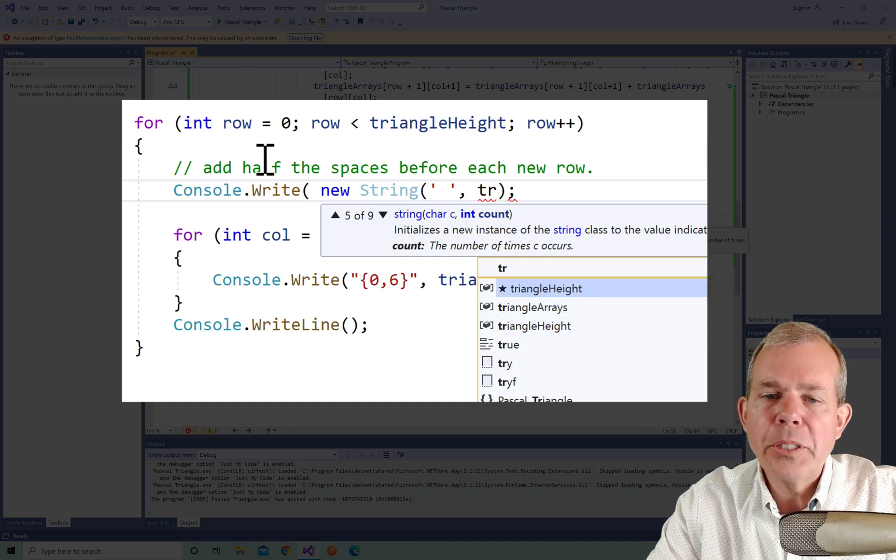
pyautogui.press('Tab')
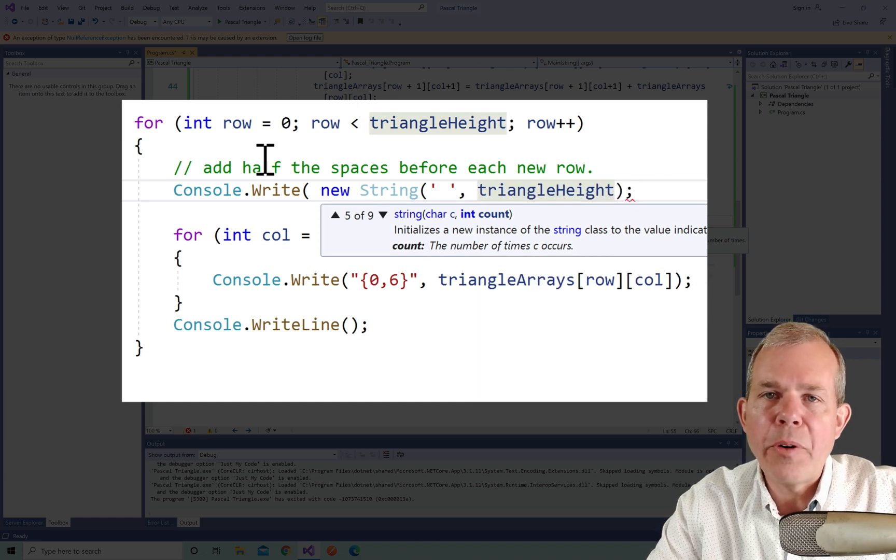
pyautogui.write('-row')
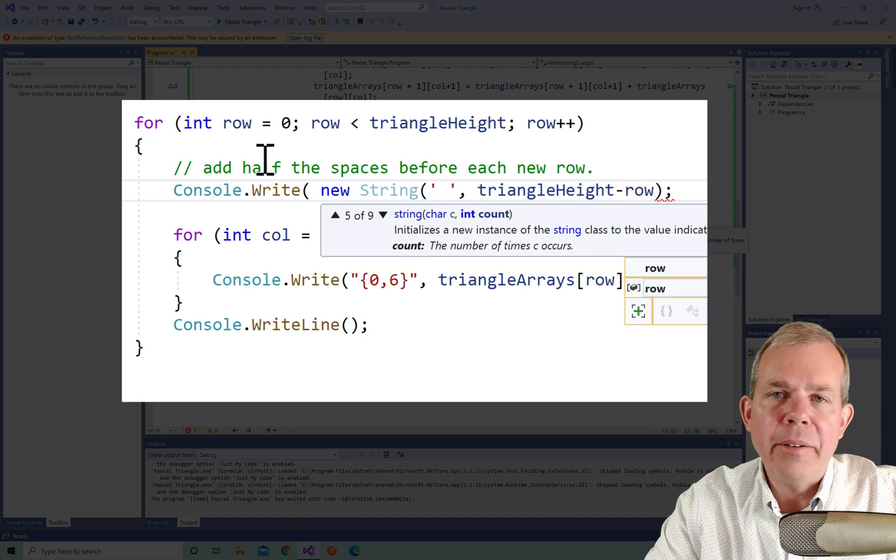
pyautogui.write(') * 3')
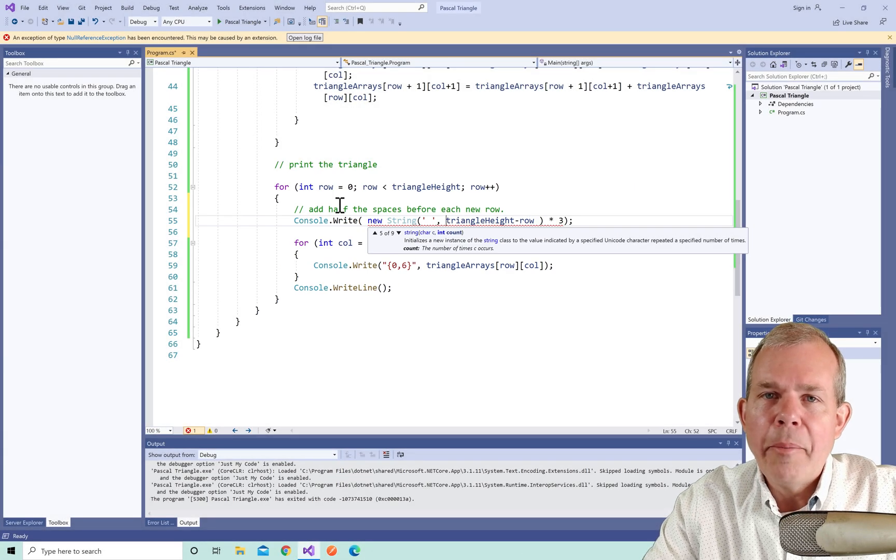
pyautogui.write('(')
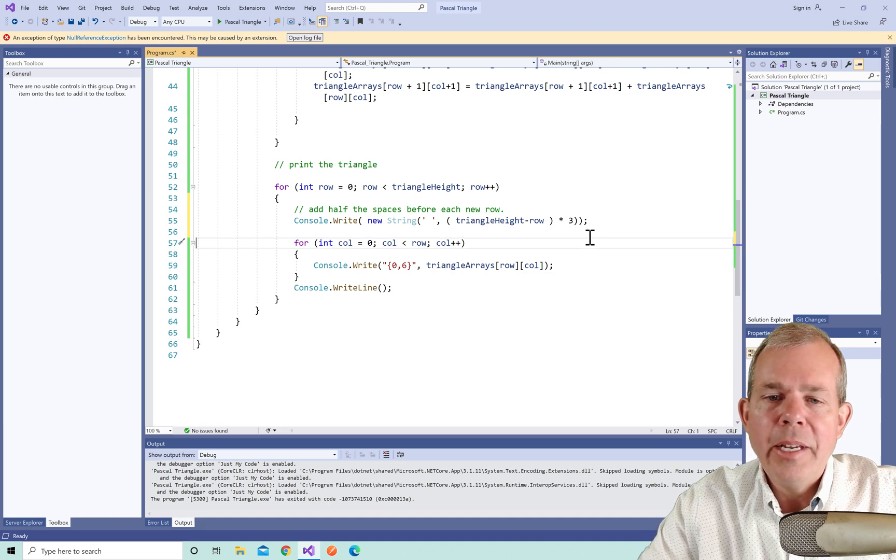
pyautogui.moveTo(434, 285)
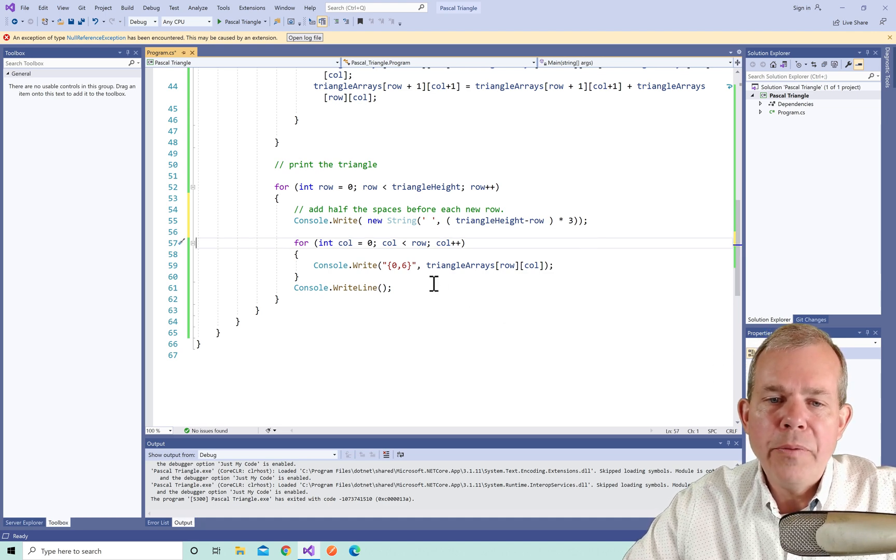
pyautogui.doubleClick(406, 265)
pyautogui.write('8')
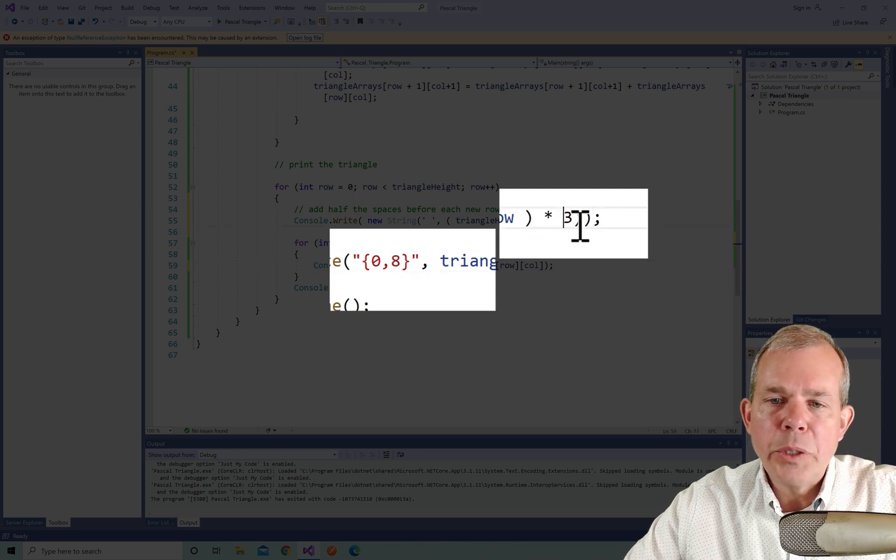
pyautogui.write('4')
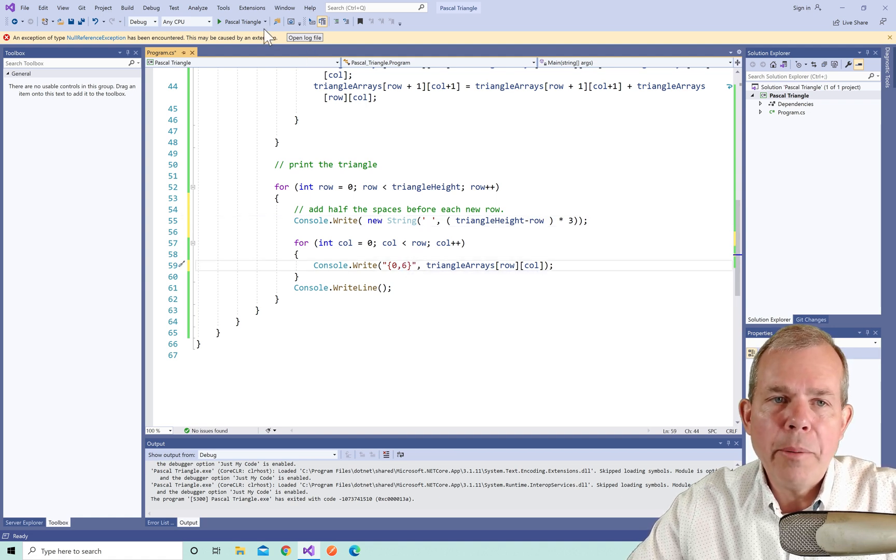
# Build and run the program, entering heights 8, 10 and 14 to view centered pyramids
pyautogui.click(220, 22)
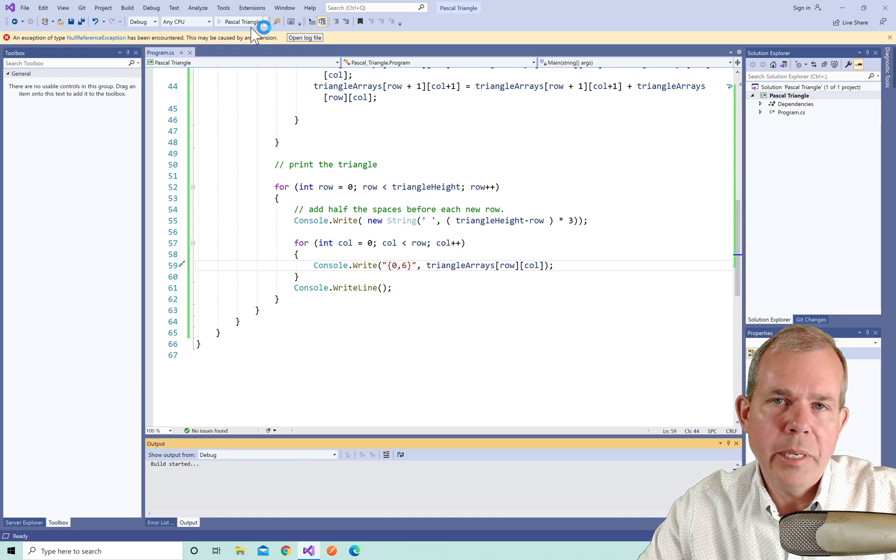
pyautogui.click(239, 22)
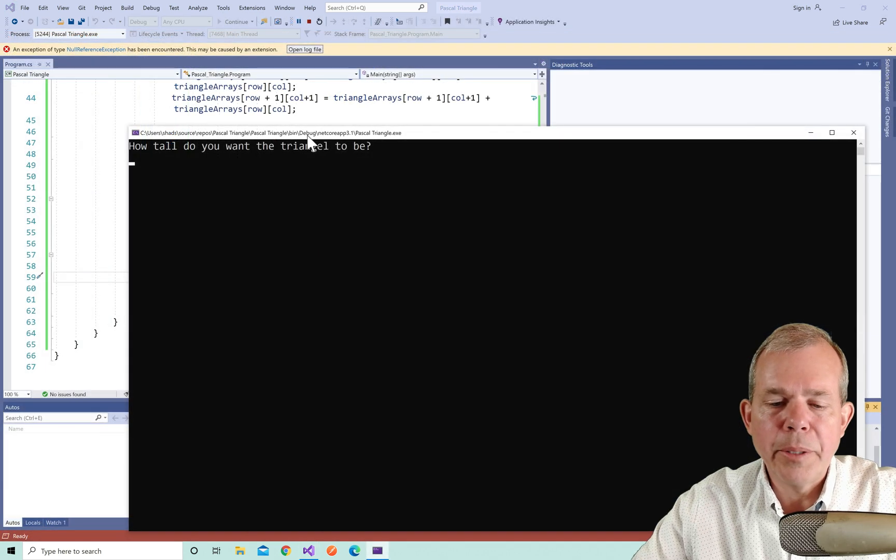
pyautogui.write('8')
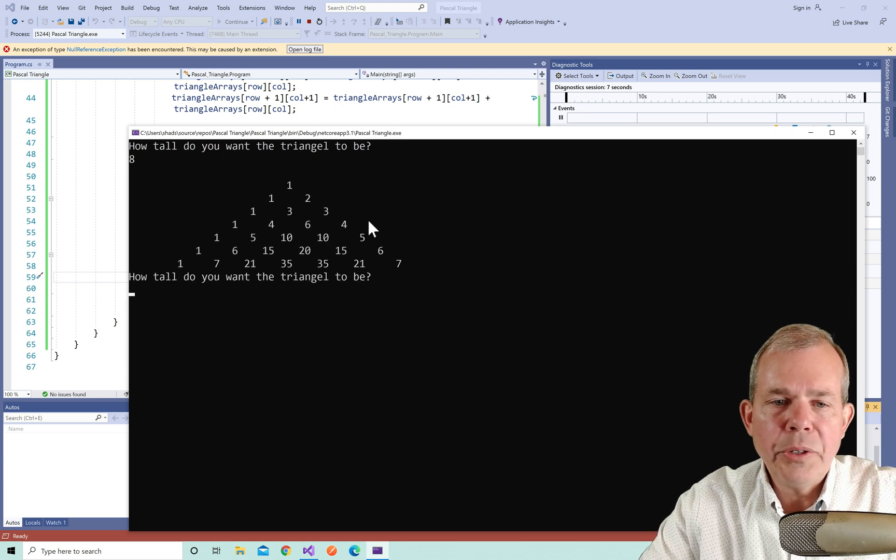
pyautogui.write('10')
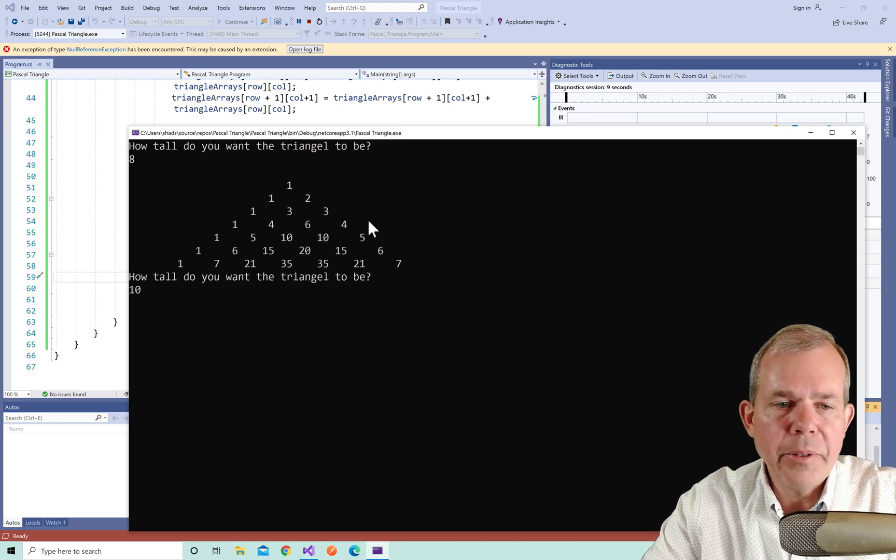
pyautogui.write('14')
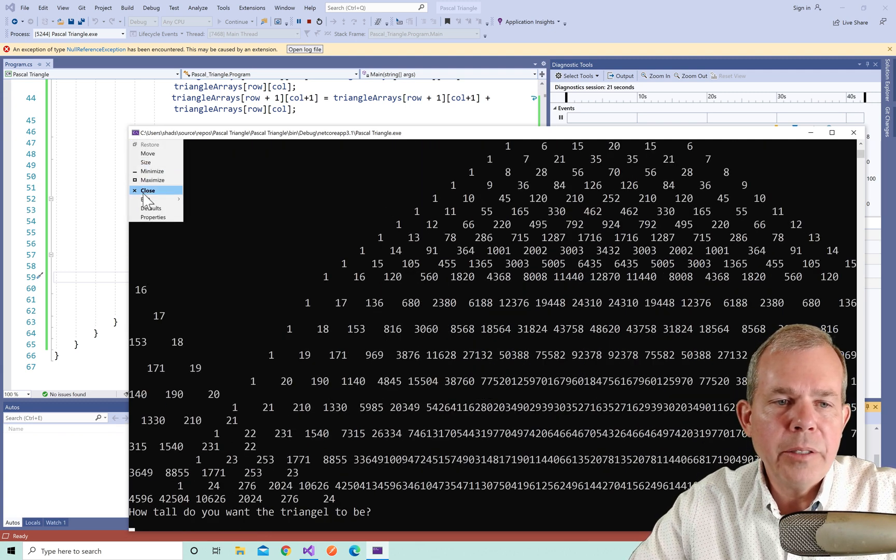
pyautogui.moveTo(152, 217)
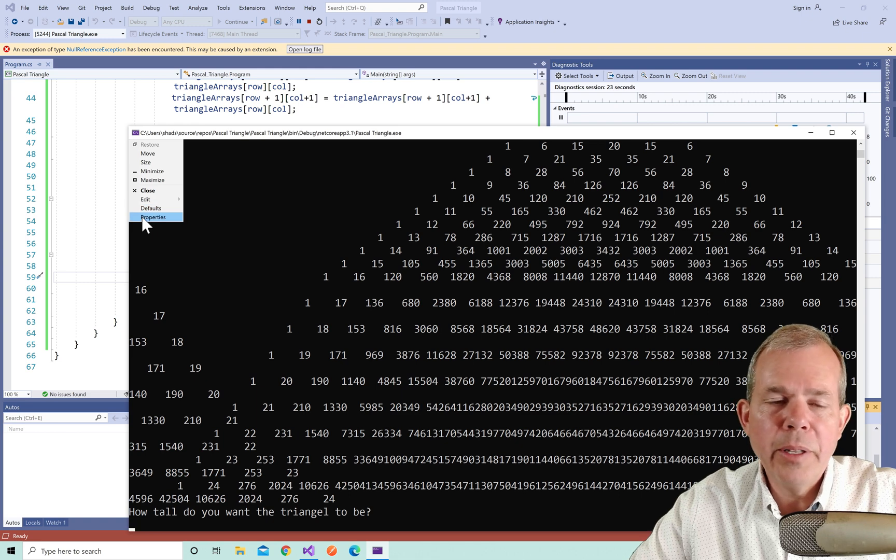
# Set the console font size to 16 in its Properties and confirm
pyautogui.click(153, 217)
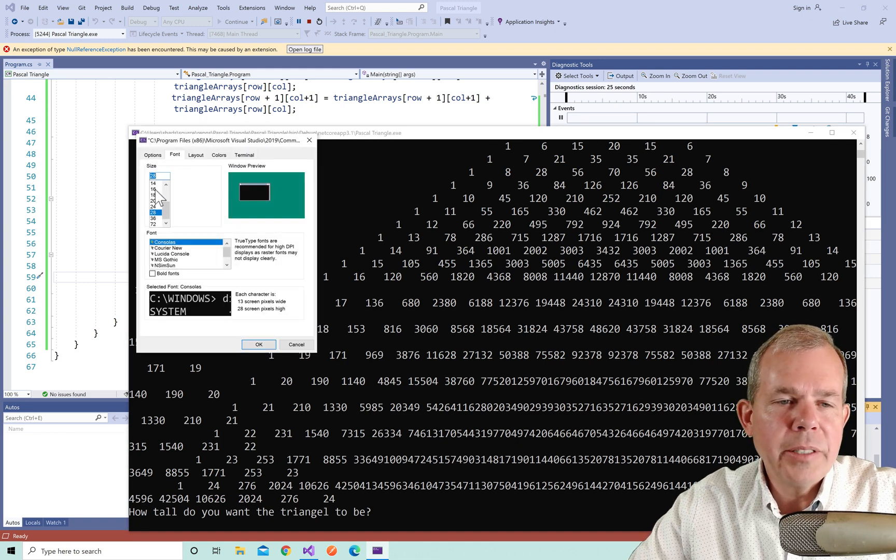
pyautogui.click(154, 189)
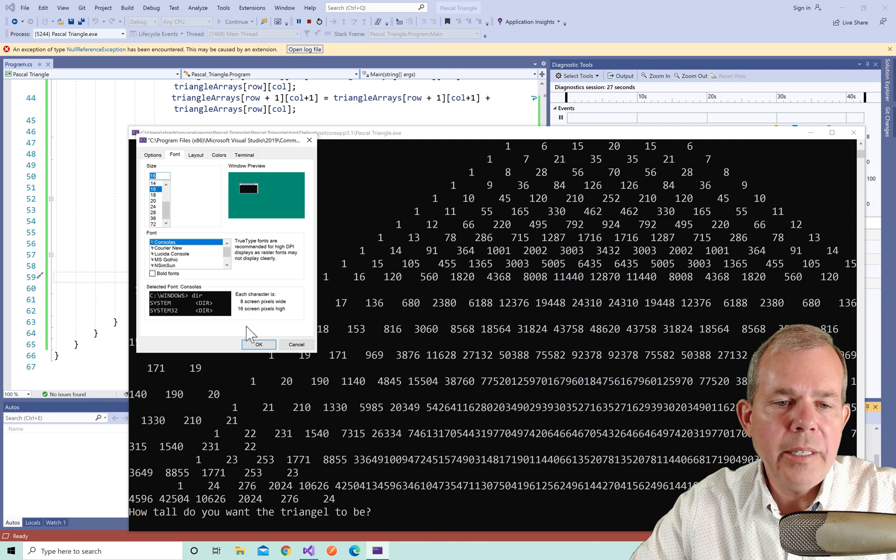
pyautogui.click(258, 344)
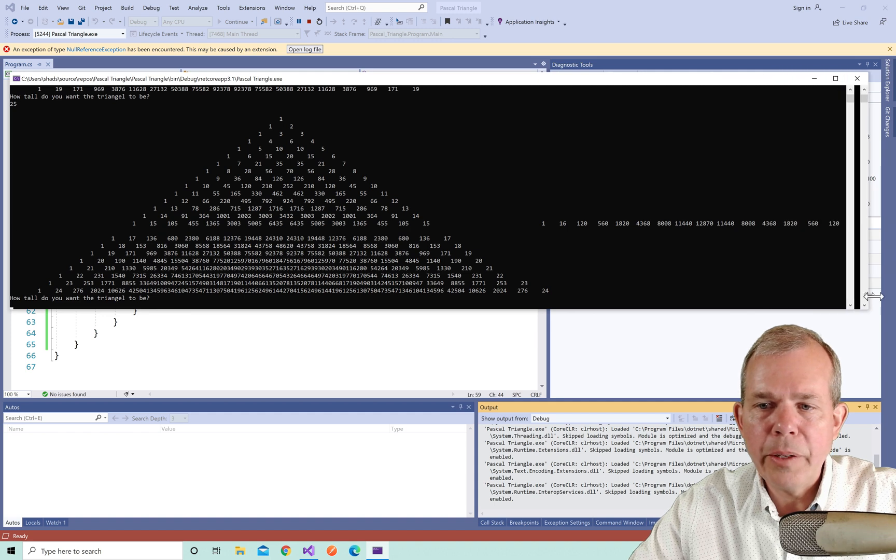
pyautogui.moveTo(632, 297)
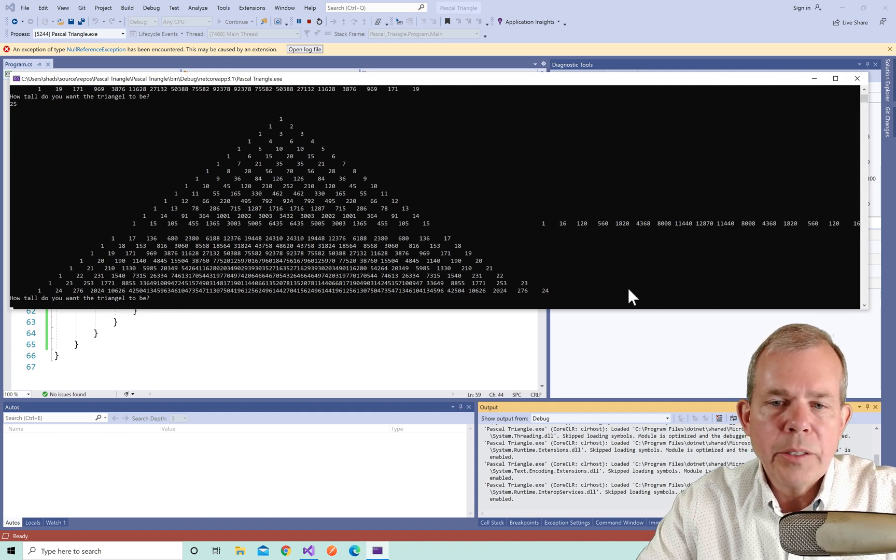